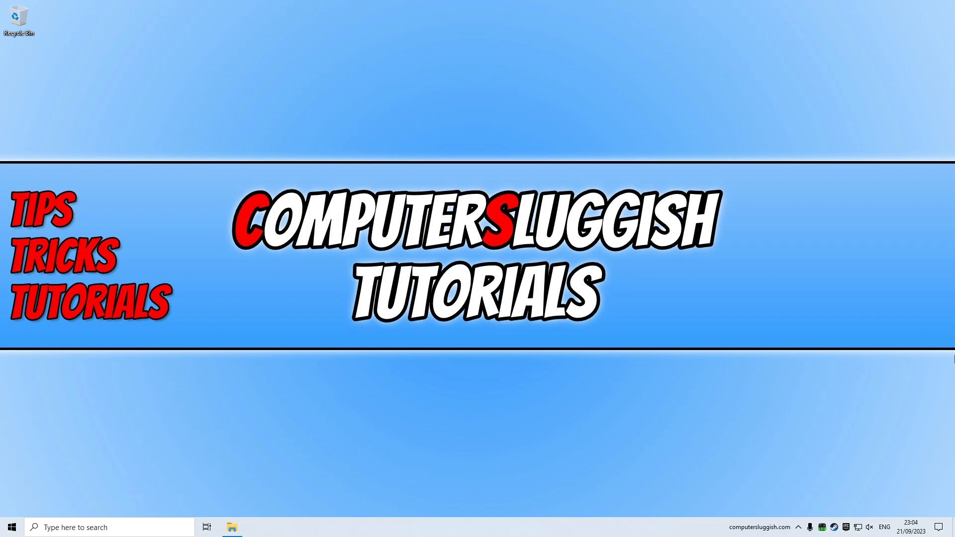
{"action": "mouse_move", "coordinate": [940, 357]}
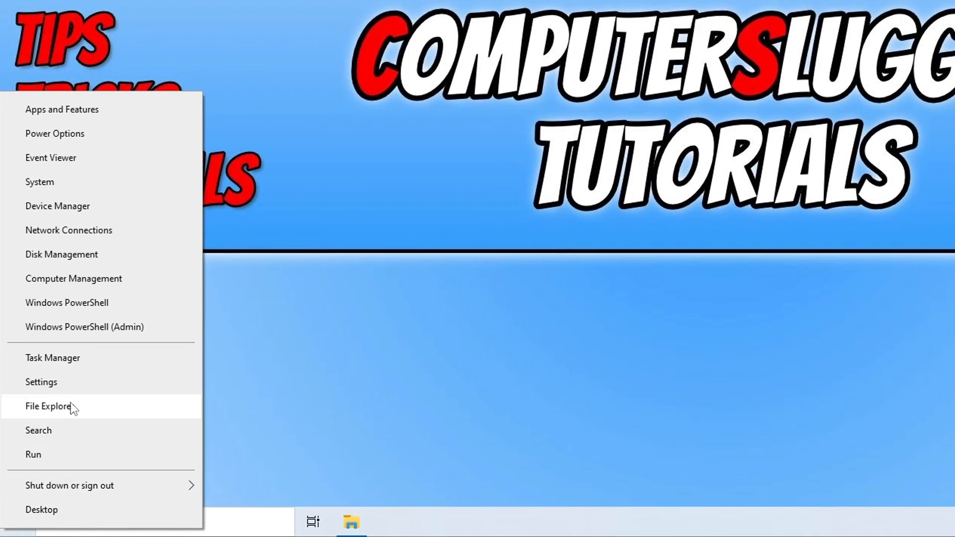
- Open Windows Settings to the Update & Security page to check the PC's update status
{"action": "left_click", "coordinate": [42, 382]}
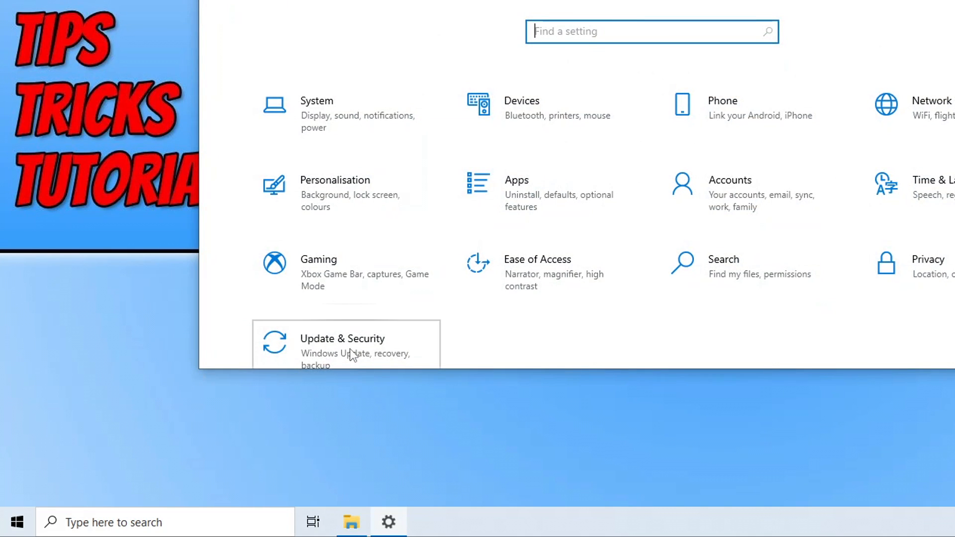
{"action": "left_click", "coordinate": [342, 345]}
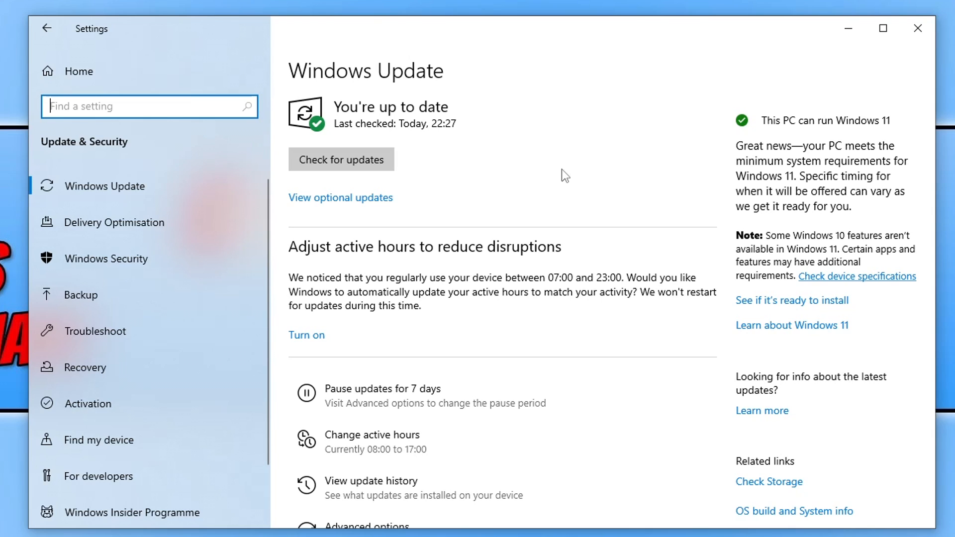
{"action": "mouse_move", "coordinate": [592, 18]}
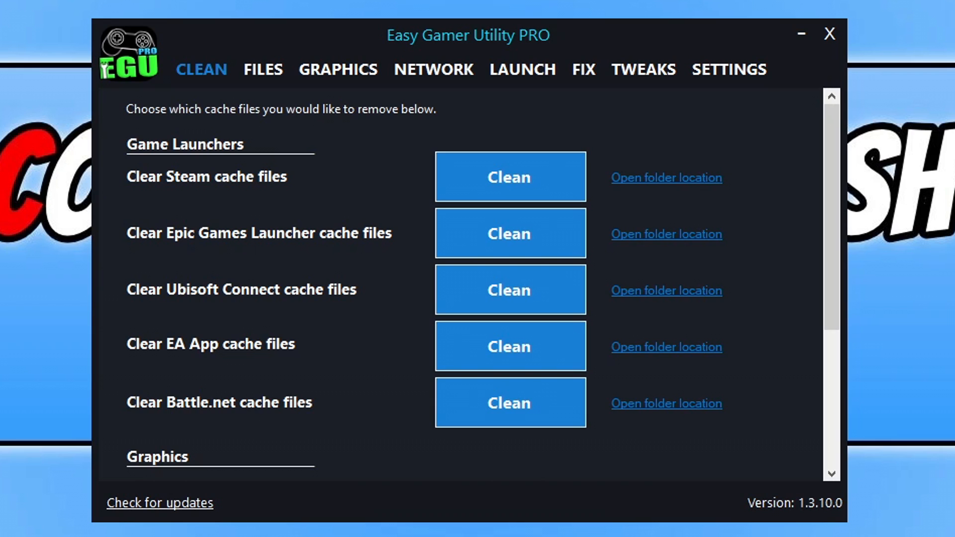
{"action": "mouse_move", "coordinate": [331, 88]}
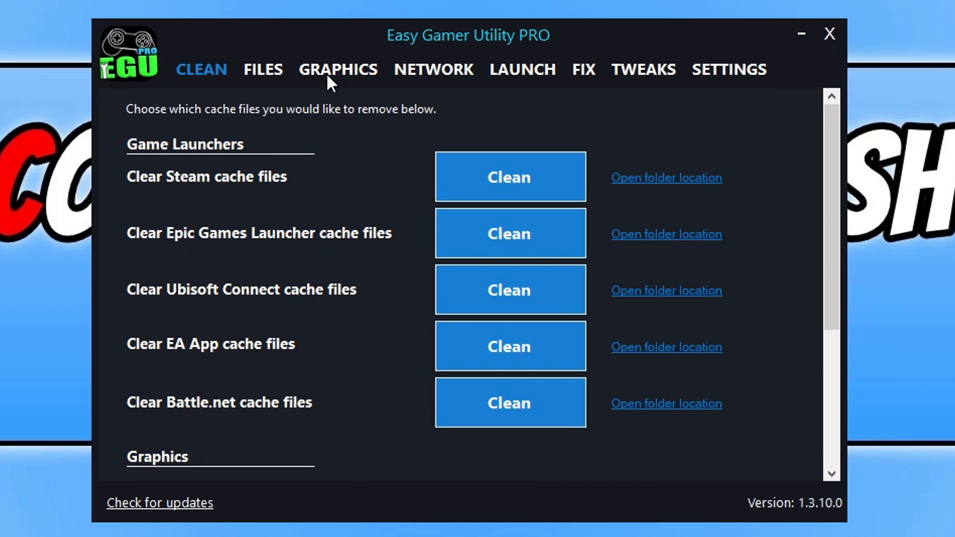
- Show the GRAPHICS details and open the AMD Radeon RX 6750 XT driver download page
{"action": "left_click", "coordinate": [338, 69]}
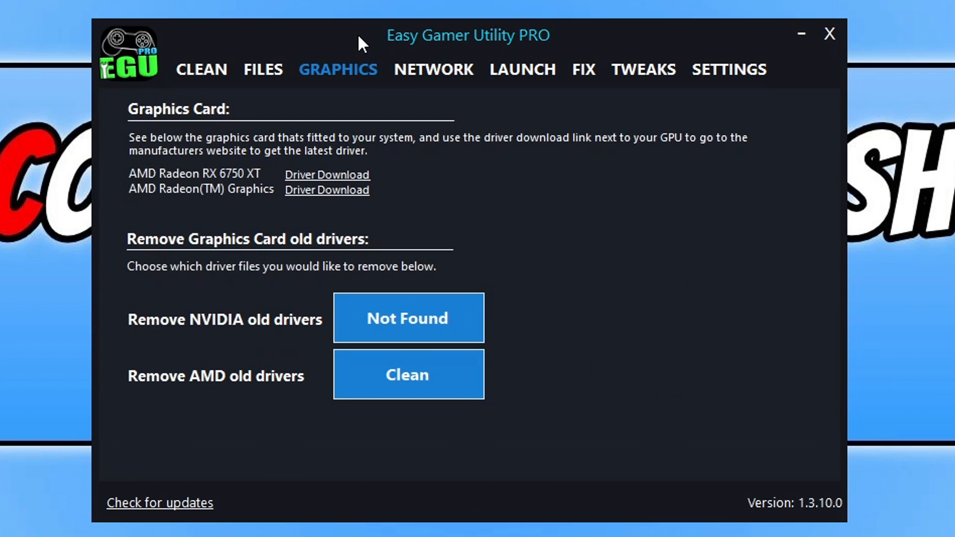
{"action": "mouse_move", "coordinate": [178, 177]}
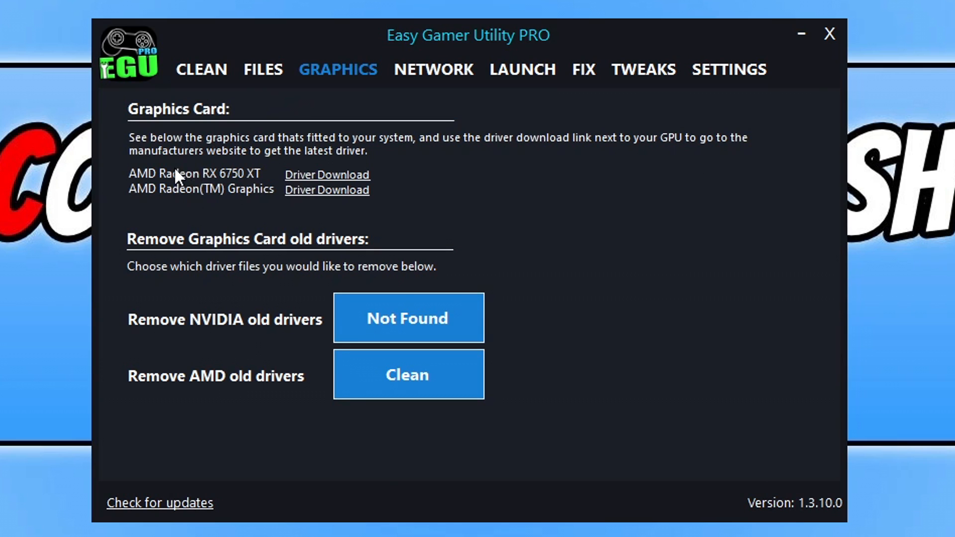
{"action": "mouse_move", "coordinate": [246, 193]}
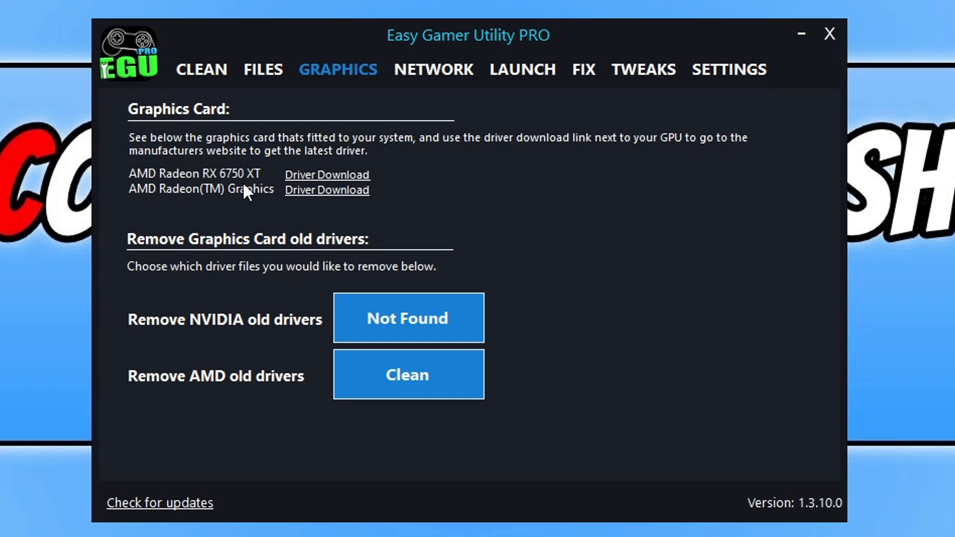
{"action": "mouse_move", "coordinate": [344, 179]}
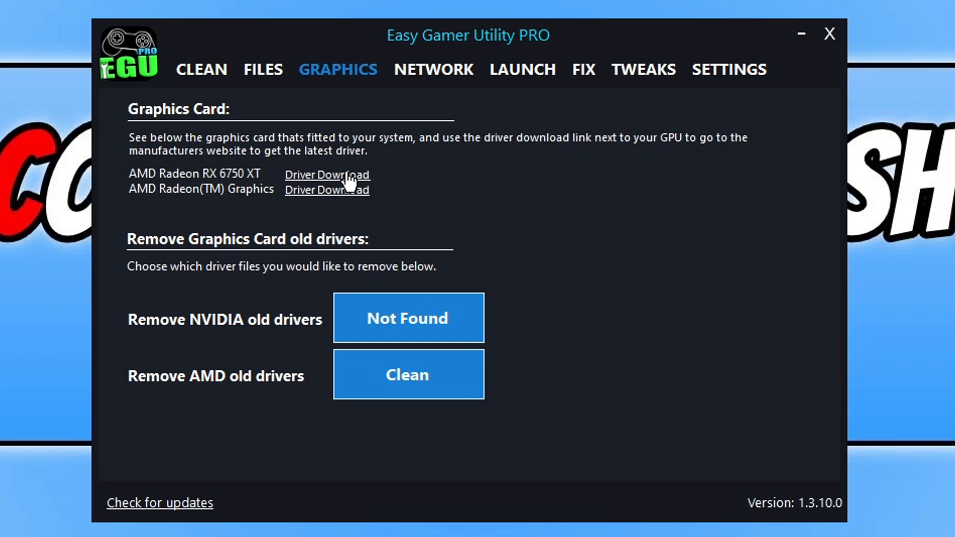
{"action": "left_click", "coordinate": [327, 175]}
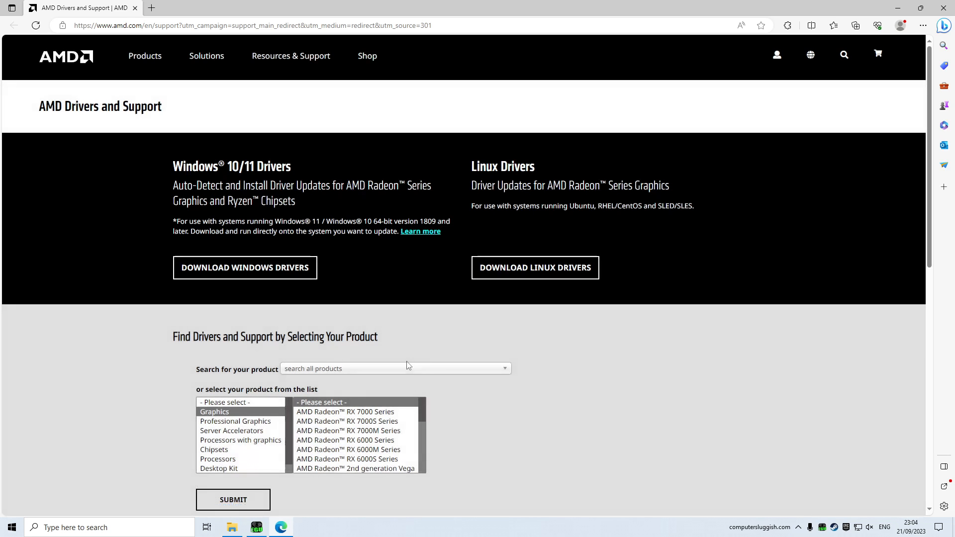
{"action": "mouse_move", "coordinate": [551, 381]}
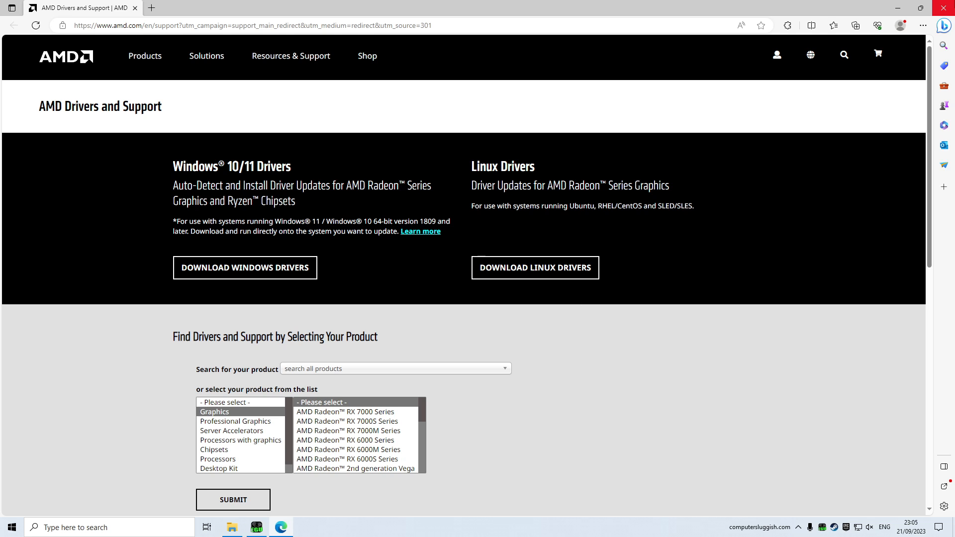
- Close the AMD Drivers and Support browser page to return to the utility
{"action": "left_click", "coordinate": [254, 527]}
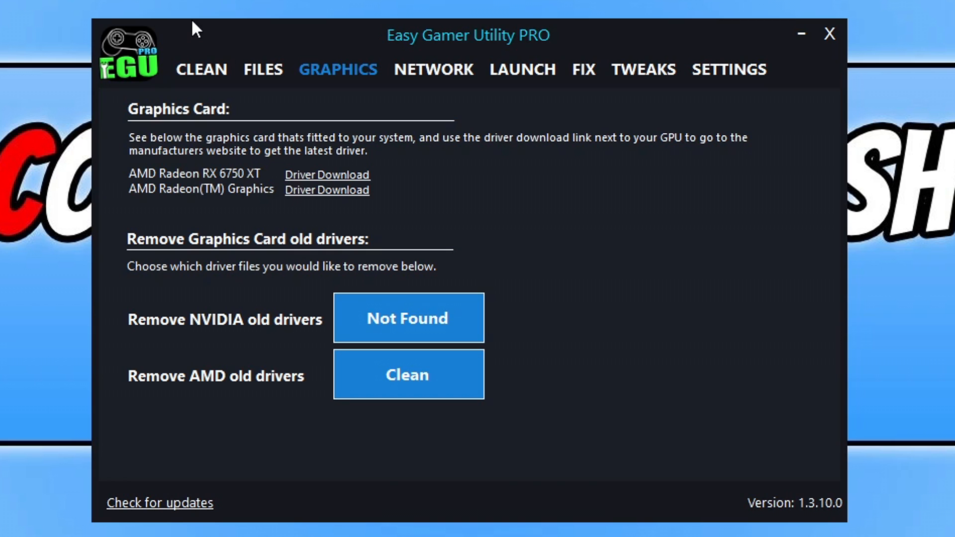
- Permanently delete the AMD cache files and dismiss the deleted-files list
{"action": "left_click", "coordinate": [202, 69]}
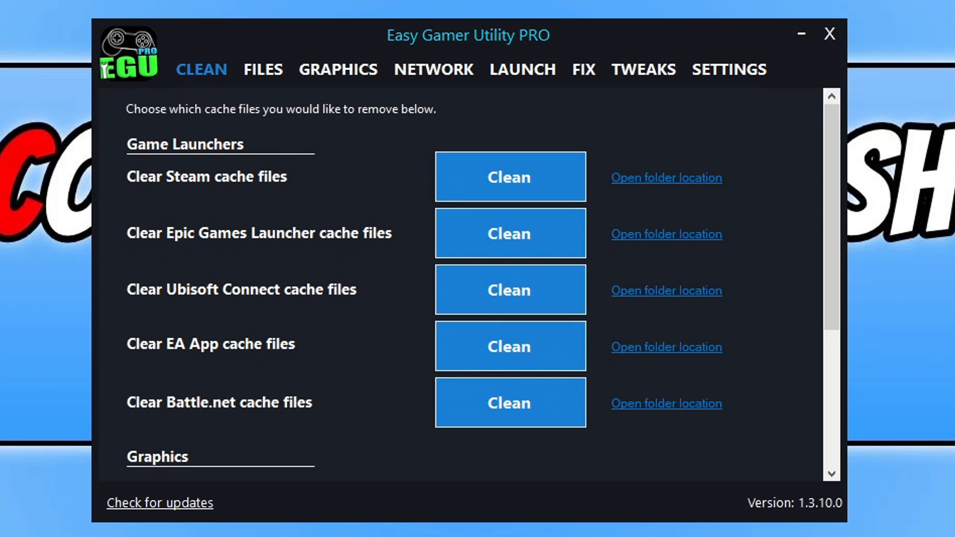
{"action": "scroll", "scroll_direction": "down", "scroll_amount": 3}
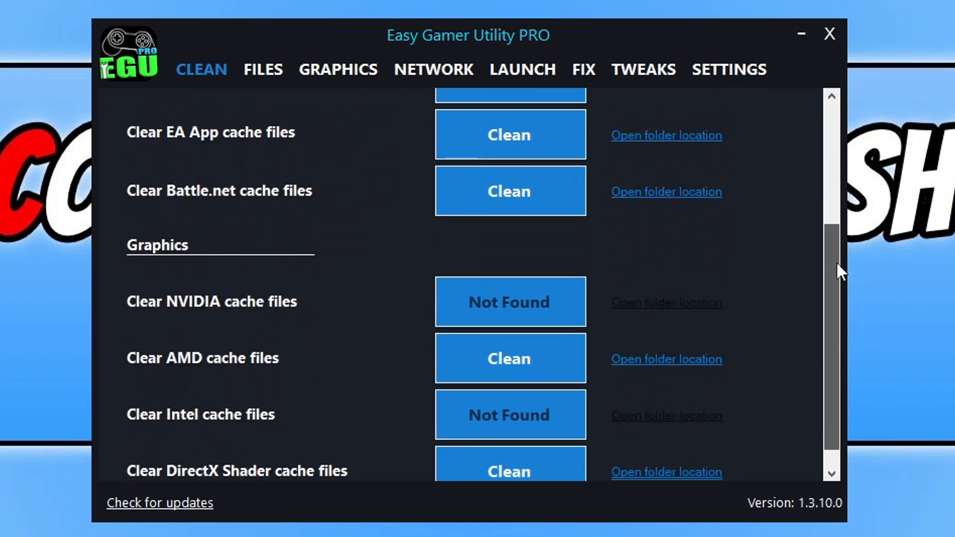
{"action": "scroll", "scroll_direction": "down", "scroll_amount": 3}
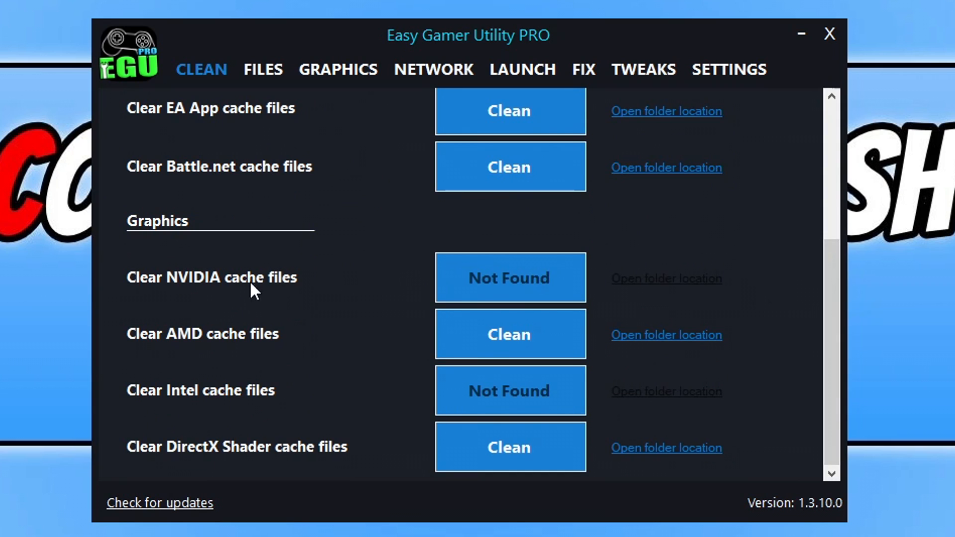
{"action": "mouse_move", "coordinate": [287, 359]}
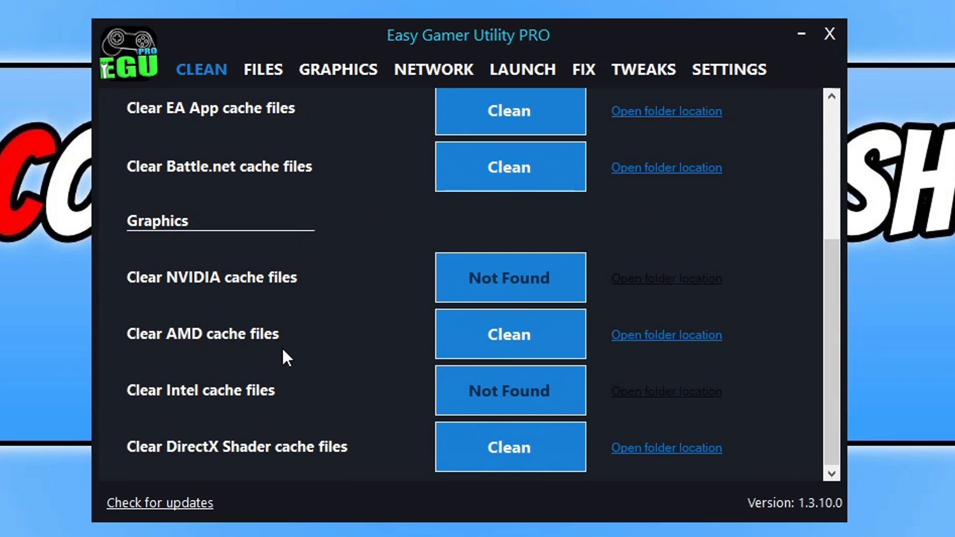
{"action": "mouse_move", "coordinate": [419, 351]}
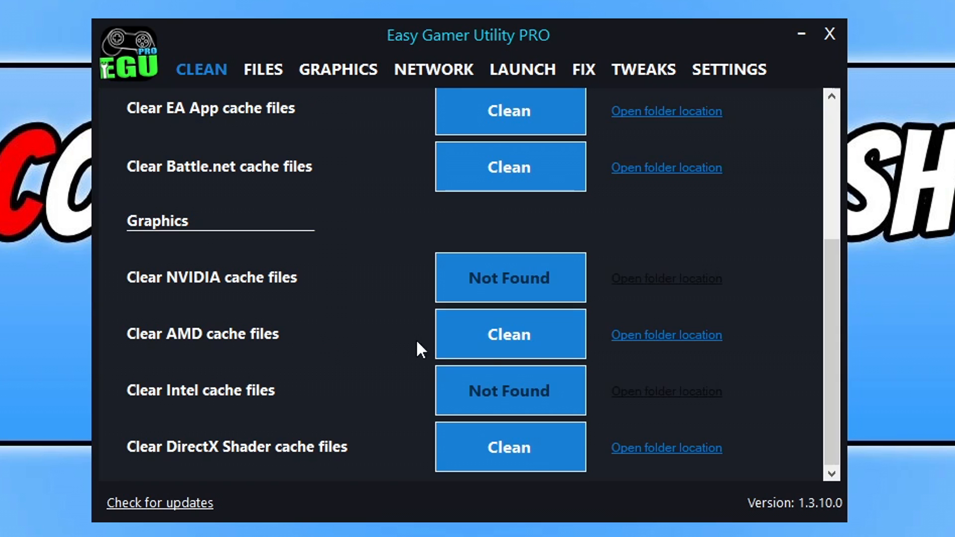
{"action": "left_click", "coordinate": [509, 334]}
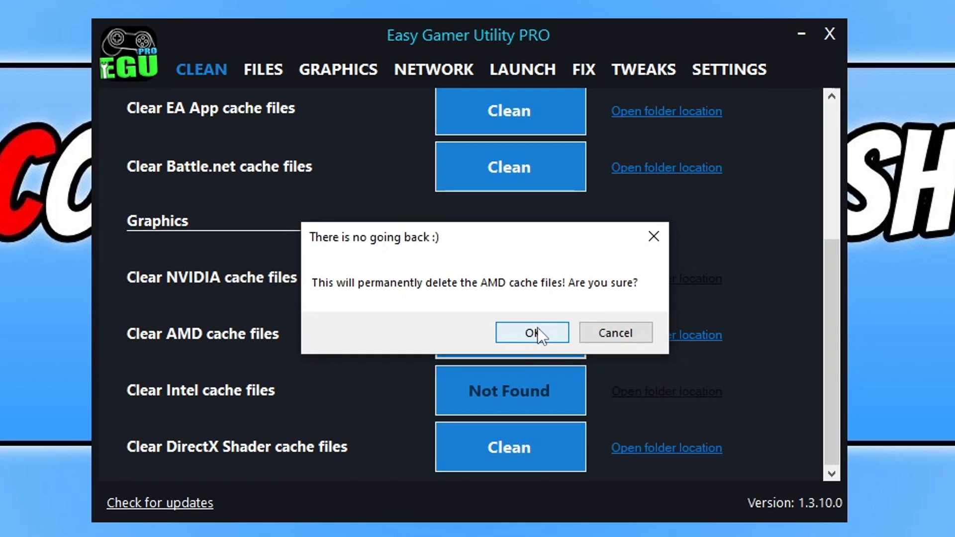
{"action": "left_click", "coordinate": [532, 333]}
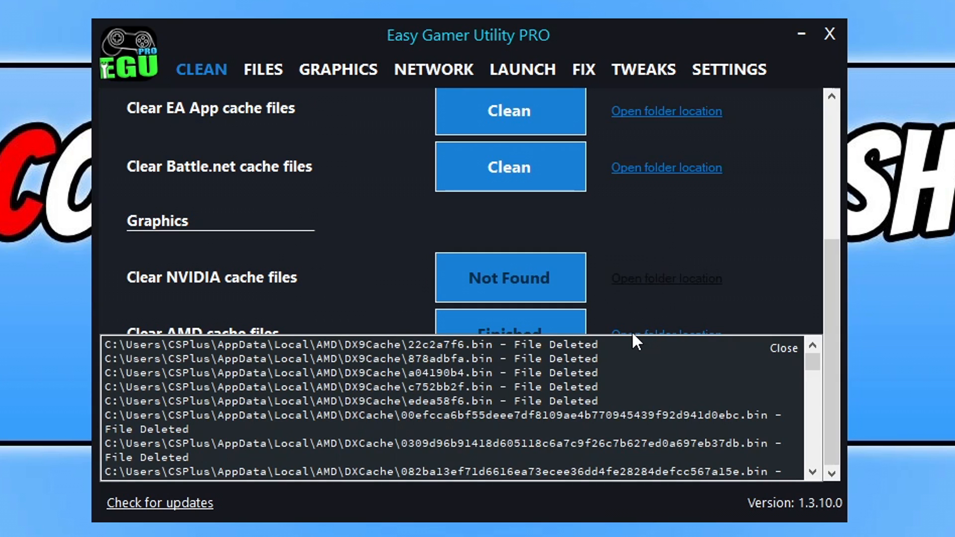
{"action": "left_click", "coordinate": [784, 348]}
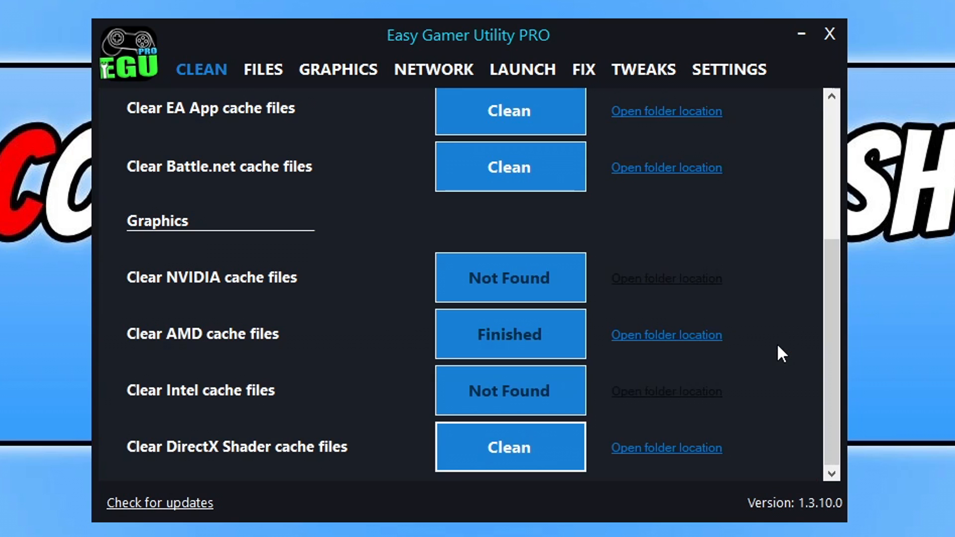
{"action": "mouse_move", "coordinate": [261, 459]}
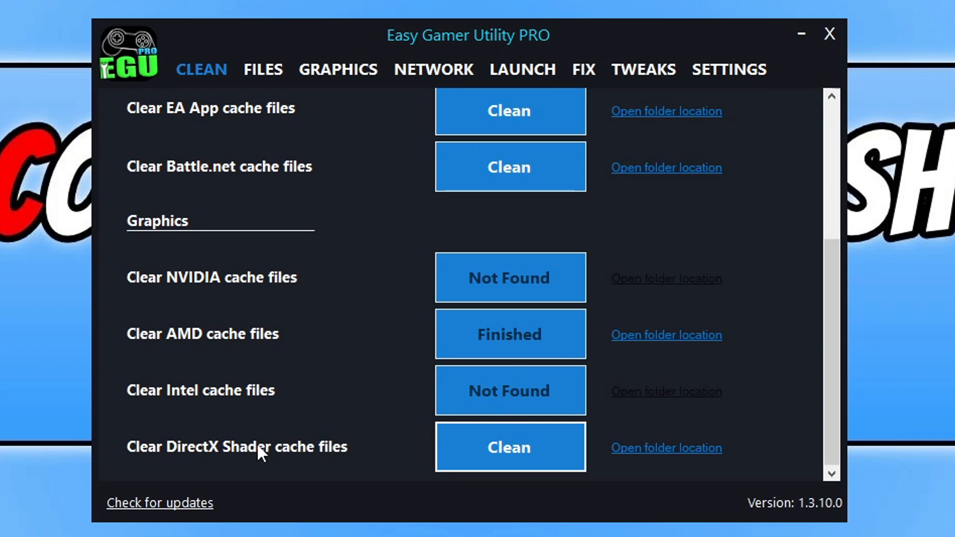
- Clean the DirectX Shader cache files and close the deleted-folders log
{"action": "left_click", "coordinate": [510, 447]}
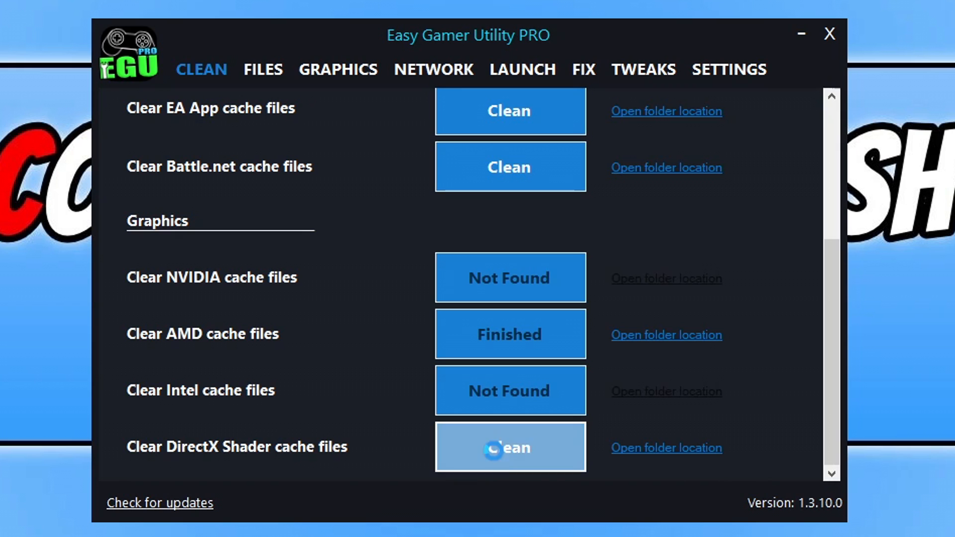
{"action": "left_click", "coordinate": [510, 447]}
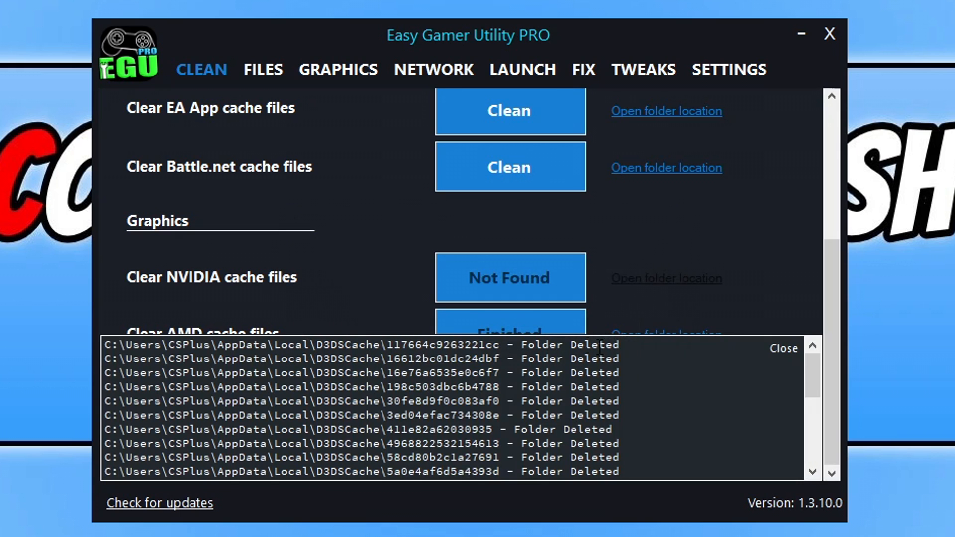
{"action": "left_click", "coordinate": [784, 348]}
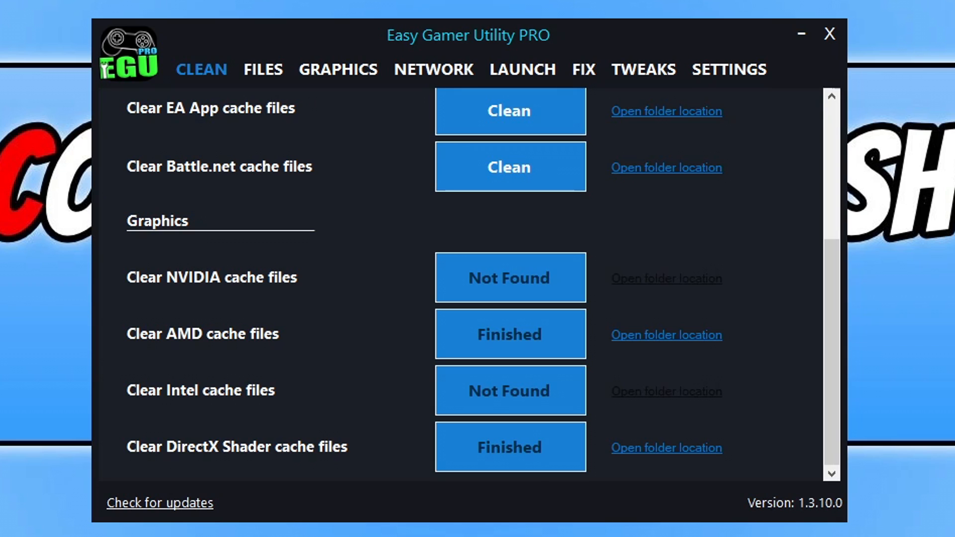
{"action": "mouse_move", "coordinate": [596, 74]}
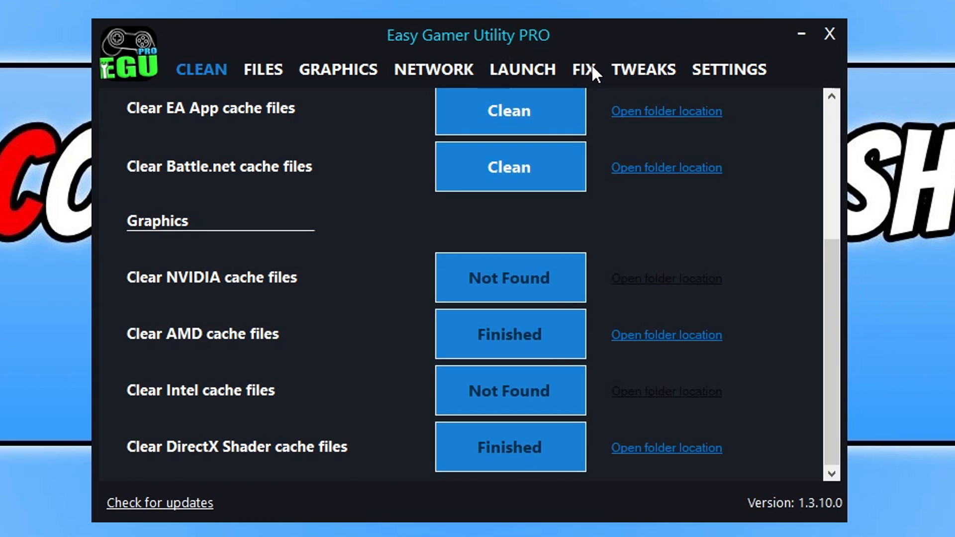
- On the FIX tab, browse for a game executable under Custom Game Fixing
{"action": "left_click", "coordinate": [583, 68]}
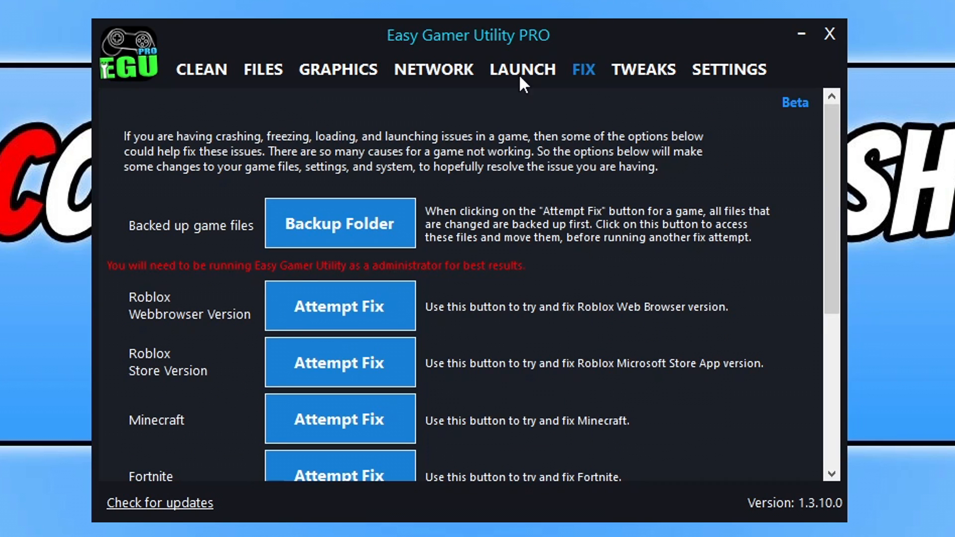
{"action": "scroll", "scroll_direction": "down", "scroll_amount": 3}
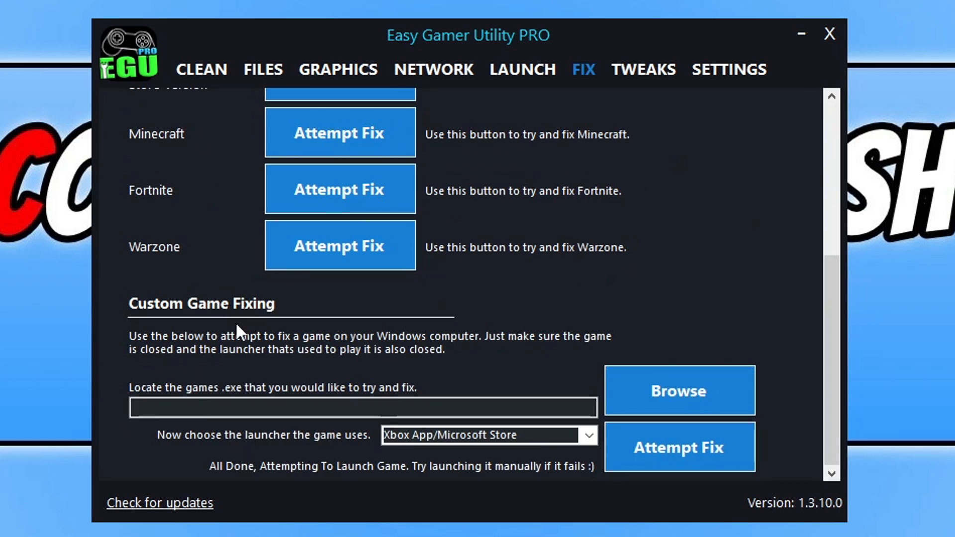
{"action": "mouse_move", "coordinate": [412, 362]}
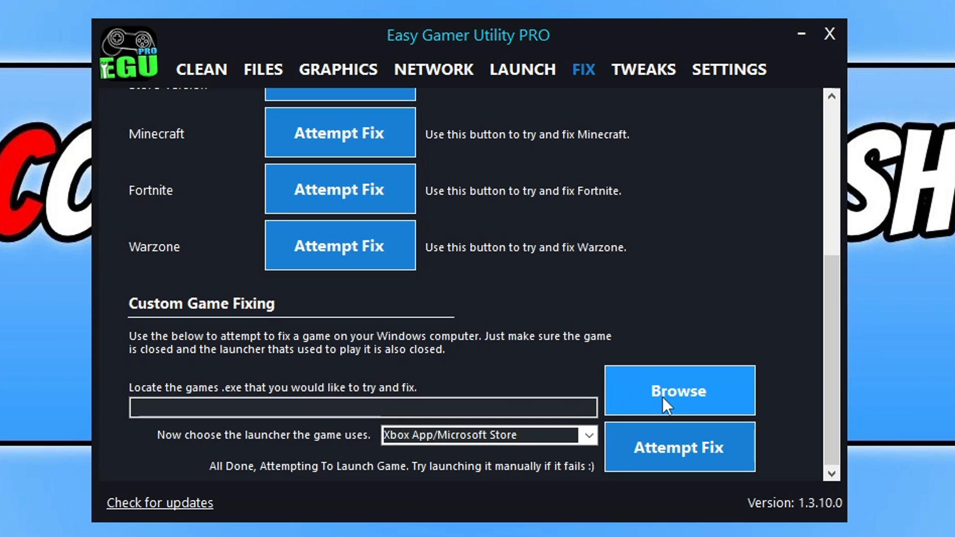
{"action": "left_click", "coordinate": [679, 390]}
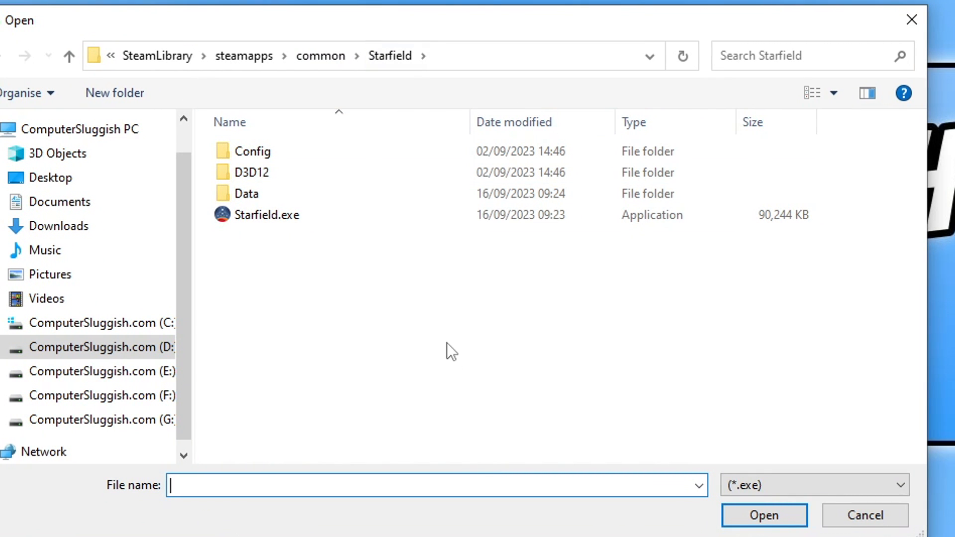
{"action": "mouse_move", "coordinate": [429, 364]}
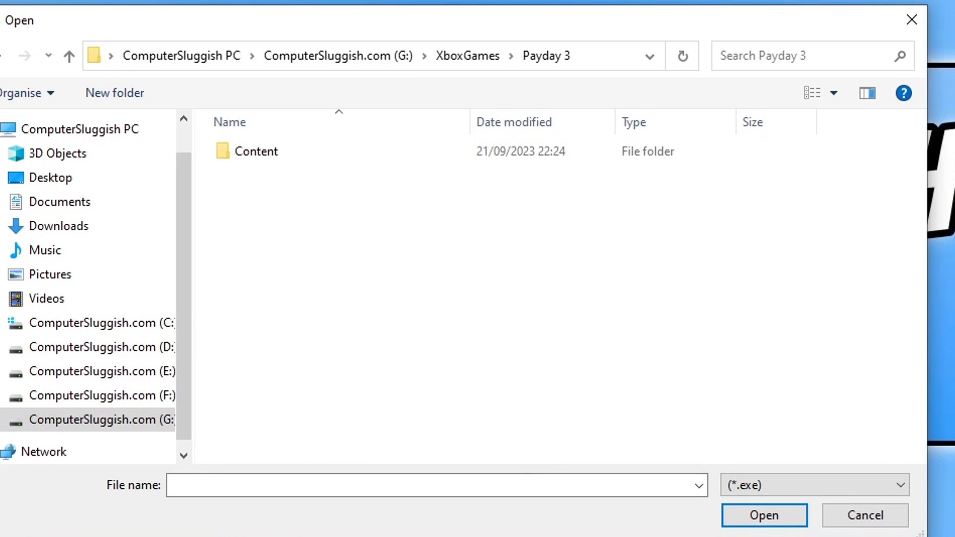
- Pick PAYDAY3Client-WinGDK-Shipping.exe from Payday 3's WinGDK folder and dismiss the permission warning
{"action": "double_click", "coordinate": [256, 151]}
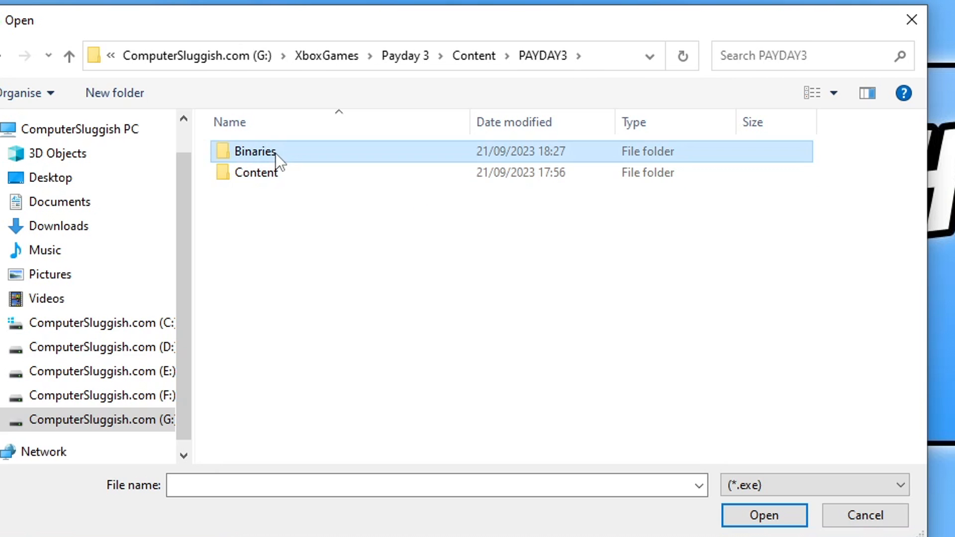
{"action": "double_click", "coordinate": [255, 153]}
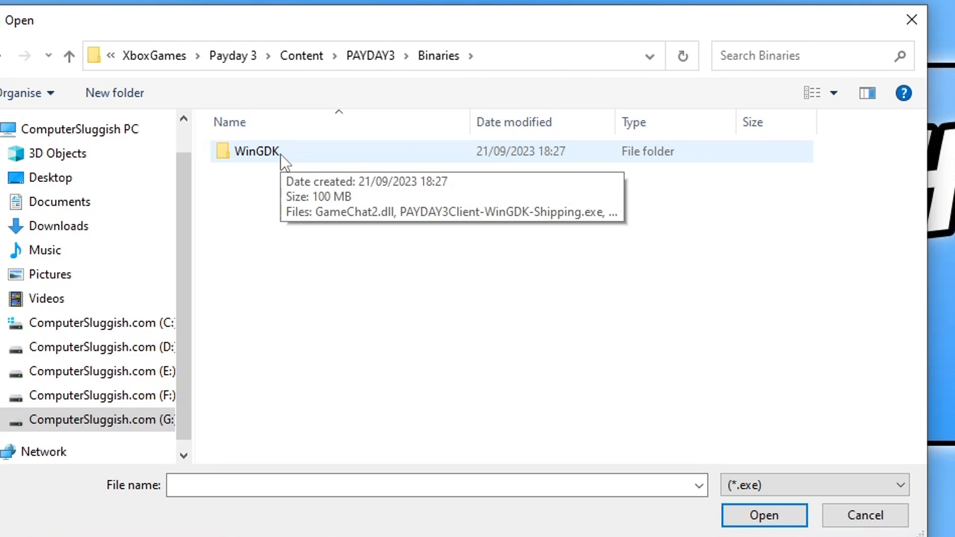
{"action": "double_click", "coordinate": [254, 152]}
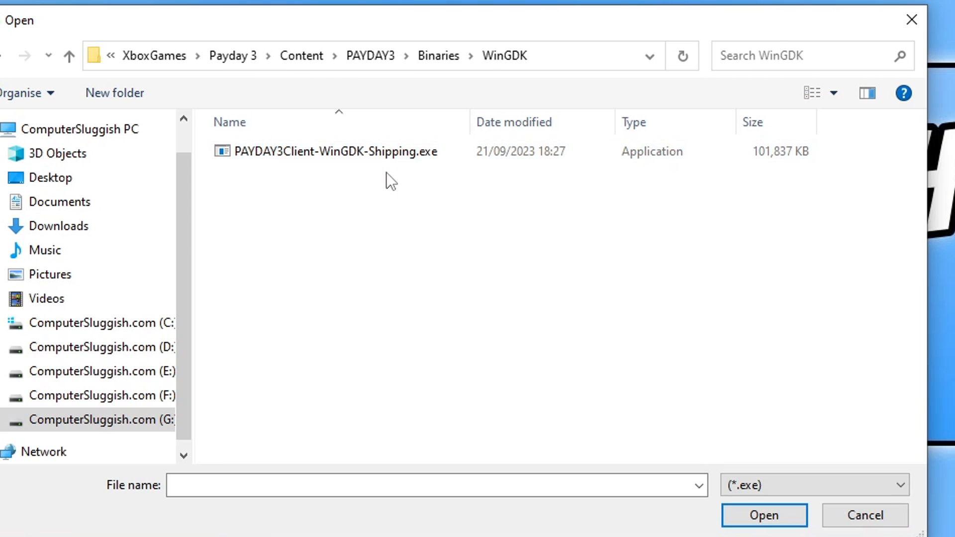
{"action": "mouse_move", "coordinate": [314, 171]}
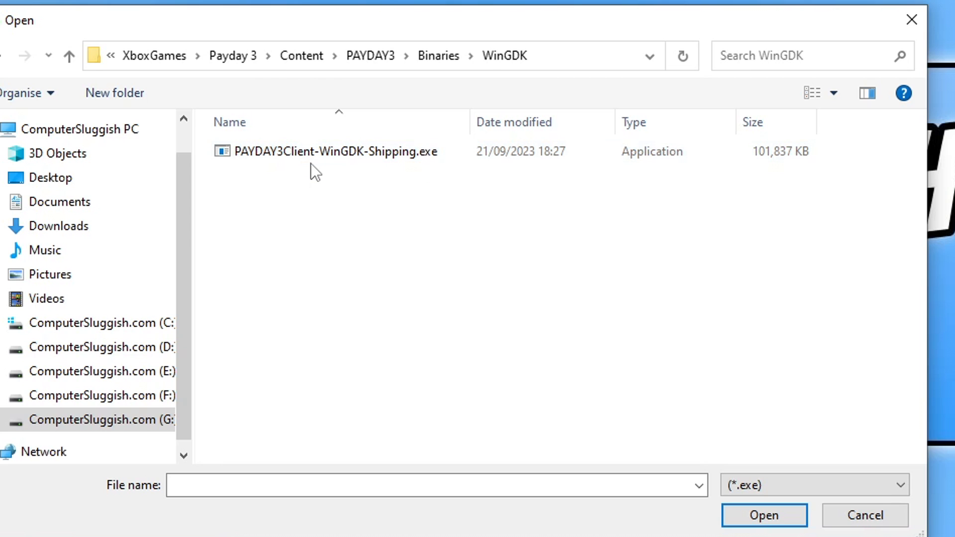
{"action": "left_click", "coordinate": [334, 152]}
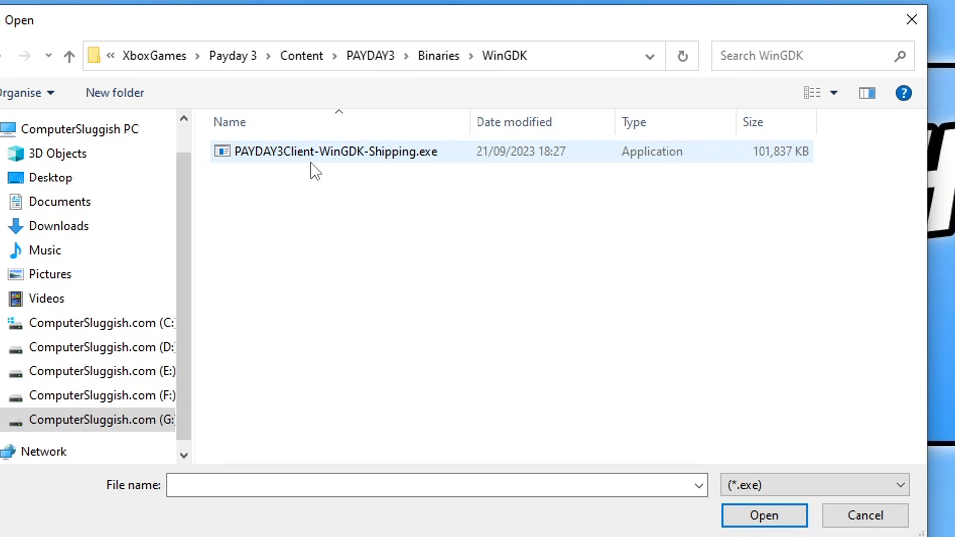
{"action": "left_click", "coordinate": [333, 152]}
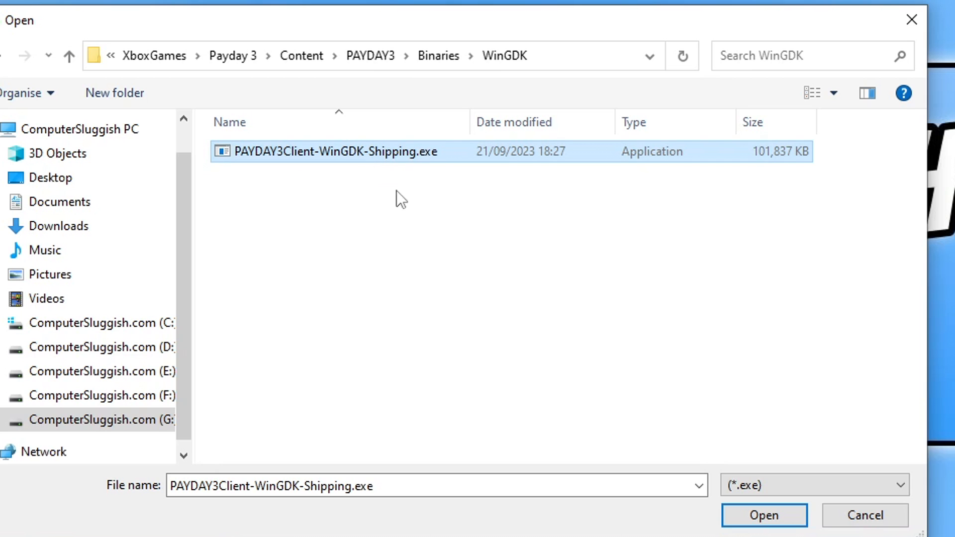
{"action": "left_click", "coordinate": [764, 515]}
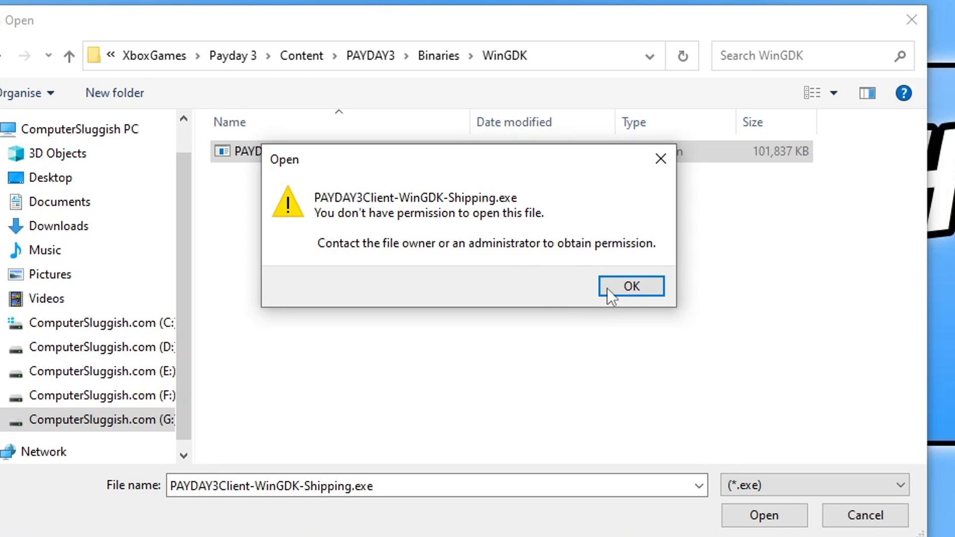
{"action": "mouse_move", "coordinate": [622, 318]}
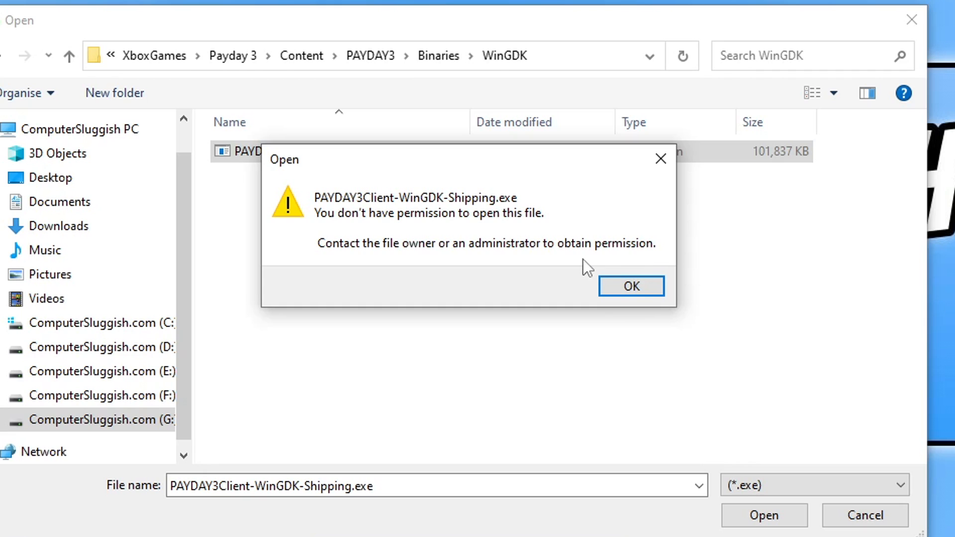
{"action": "left_click", "coordinate": [632, 286]}
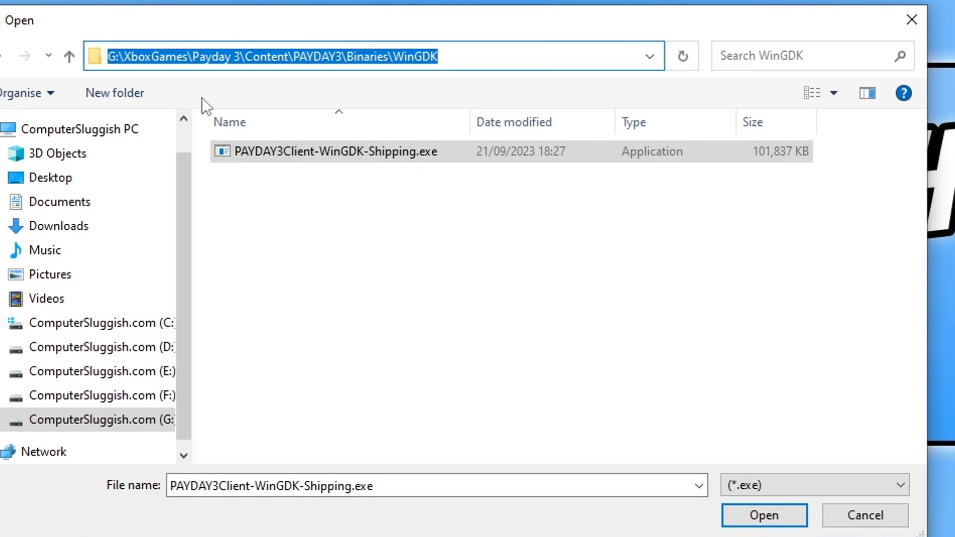
{"action": "left_click", "coordinate": [764, 529]}
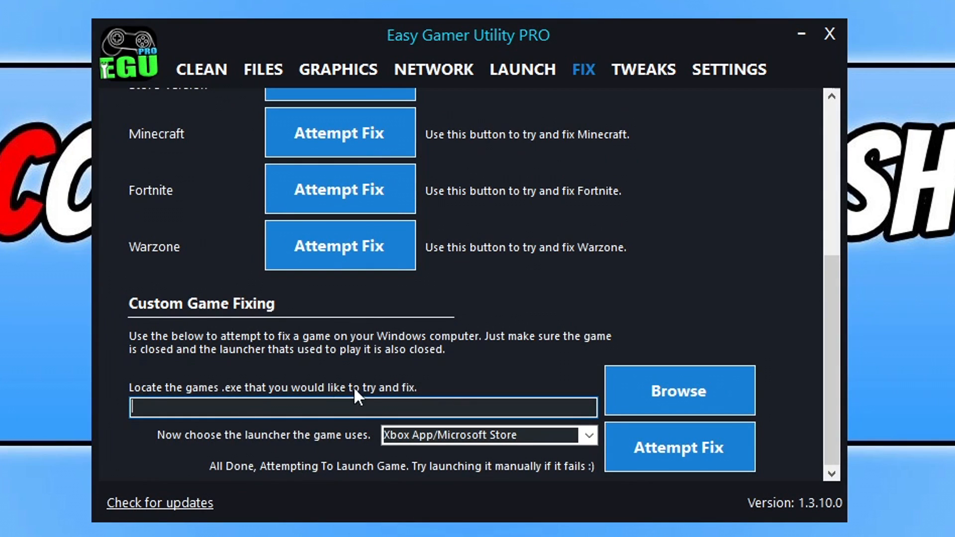
- Enter the G:\XboxGames\Payday 3 WinGDK path and attempt the fix using Xbox App launcher
{"action": "type", "text": "G:\\XboxGames\\Payday 3\\Content\\PAYDAY3\\Binaries\\WinGDK\\"}
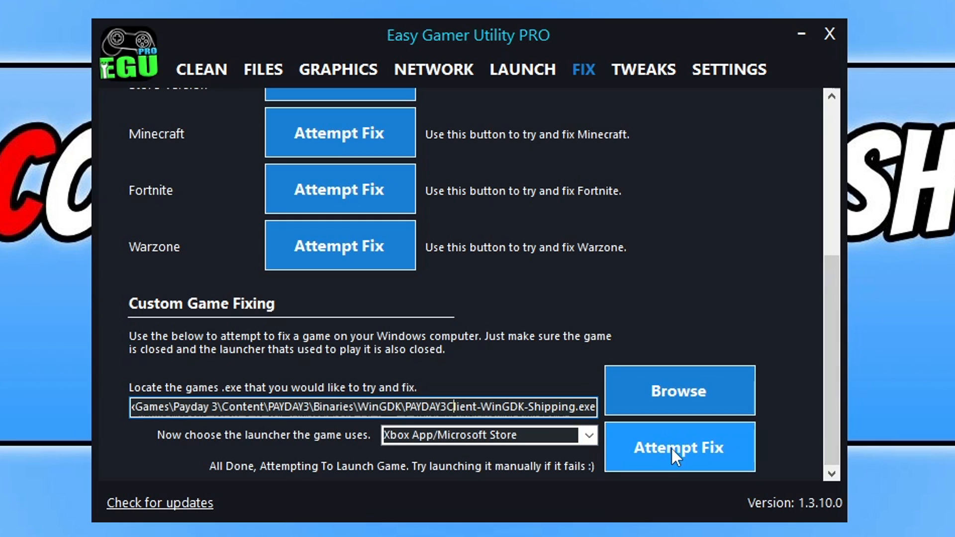
{"action": "left_click", "coordinate": [679, 447]}
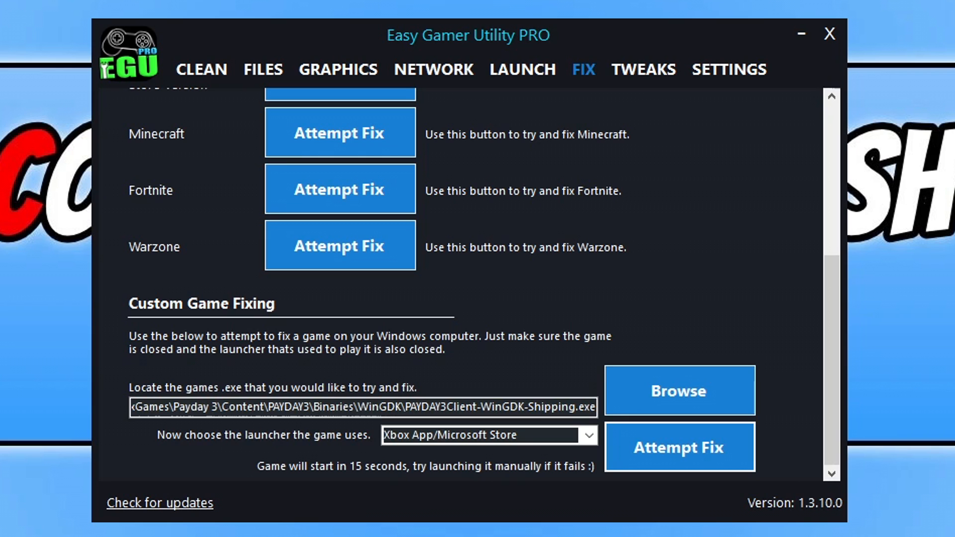
{"action": "left_click", "coordinate": [680, 447]}
{"action": "type", "text": "%"}
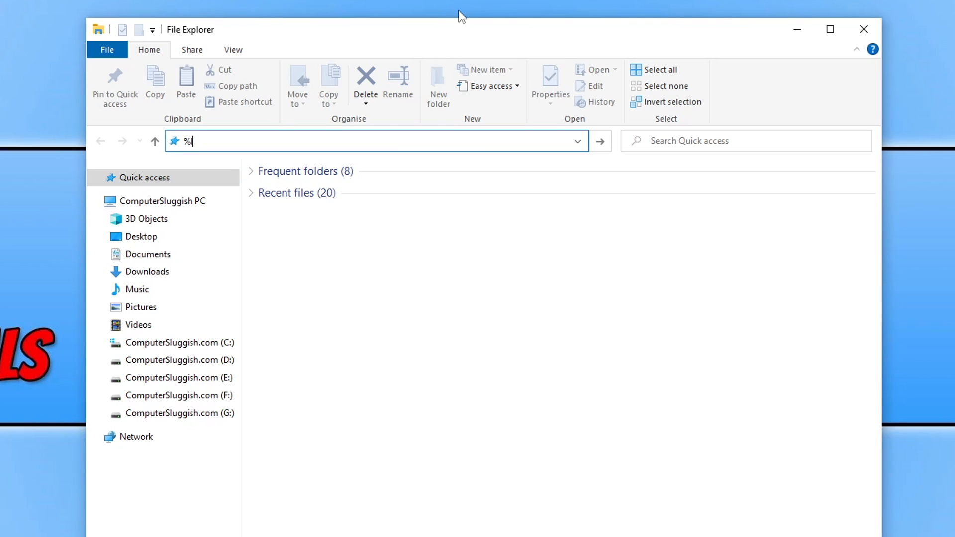
- Navigate File Explorer to the %localappdata% folder
{"action": "type", "text": "localappdata"}
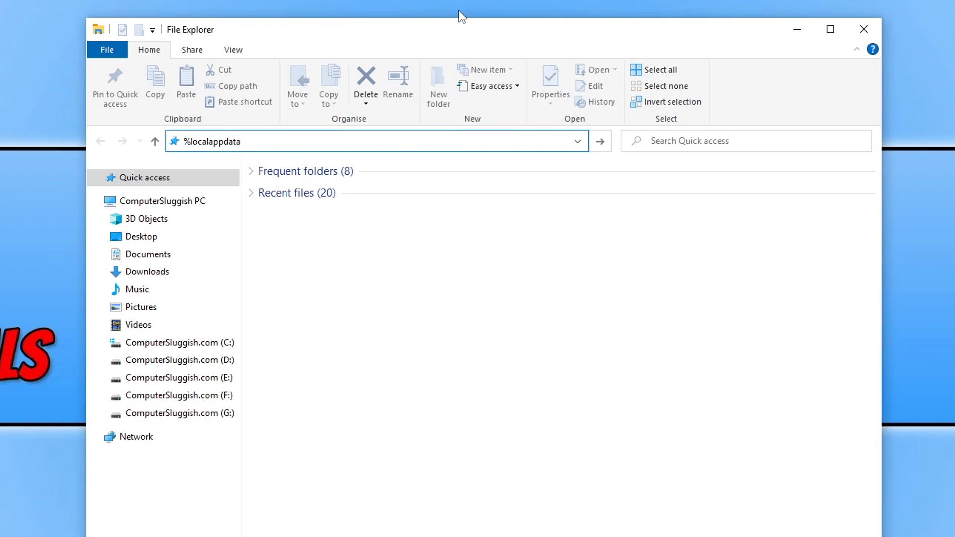
{"action": "key", "text": "Enter"}
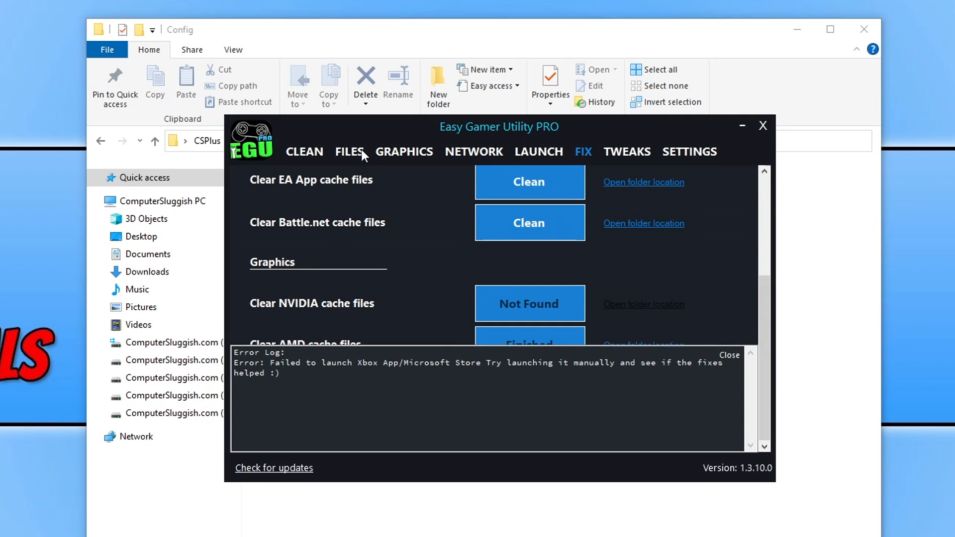
- Open Payday 3's Config folder and start renaming its WinGDK folder
{"action": "left_click", "coordinate": [349, 151]}
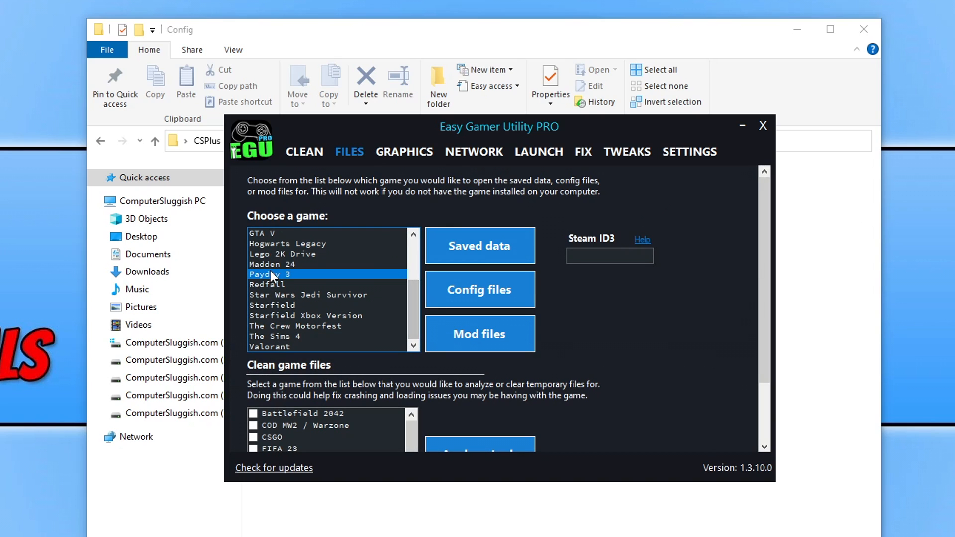
{"action": "left_click", "coordinate": [479, 289]}
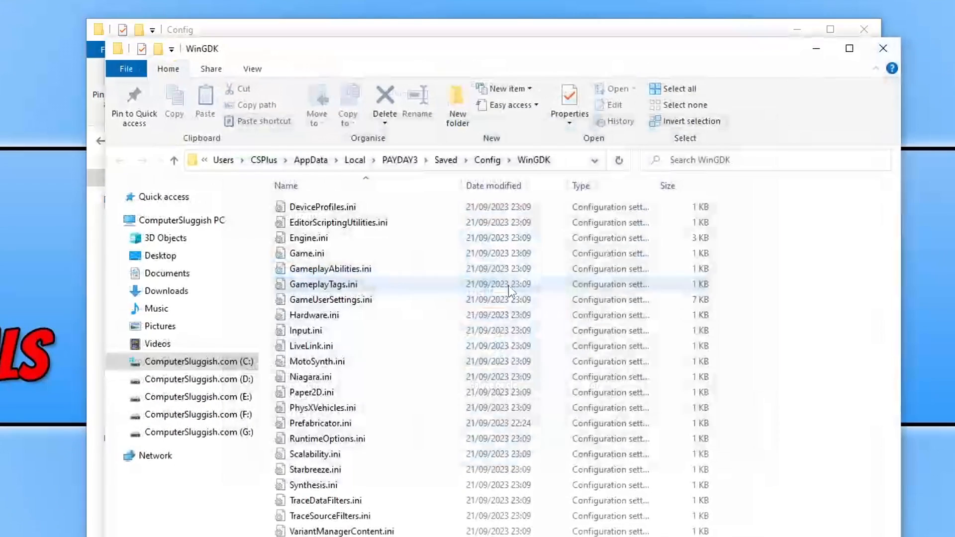
{"action": "mouse_move", "coordinate": [773, 305]}
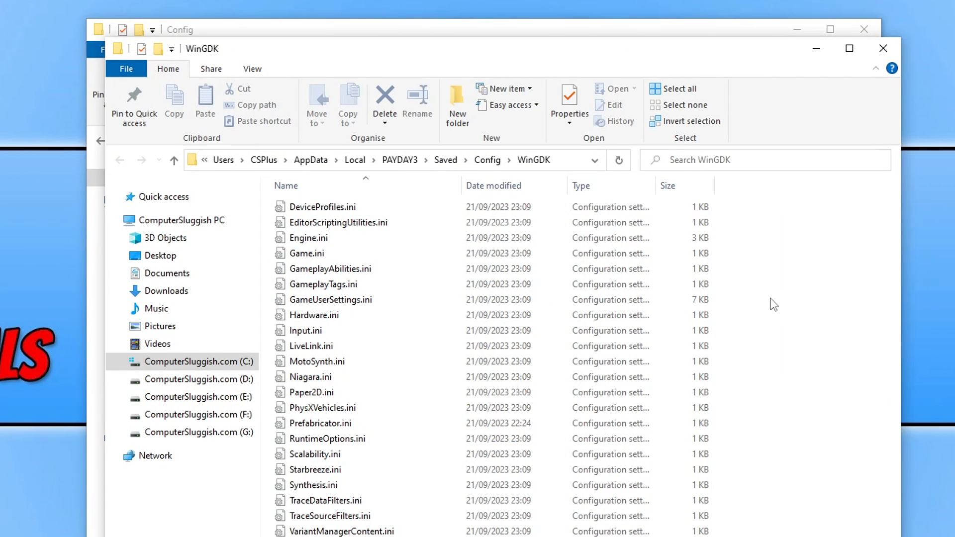
{"action": "mouse_move", "coordinate": [484, 169]}
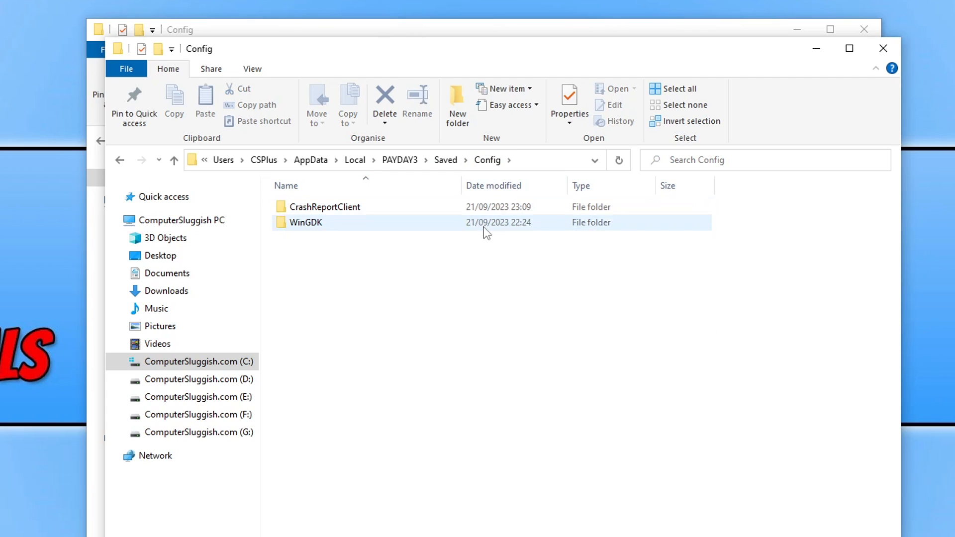
{"action": "mouse_move", "coordinate": [311, 227]}
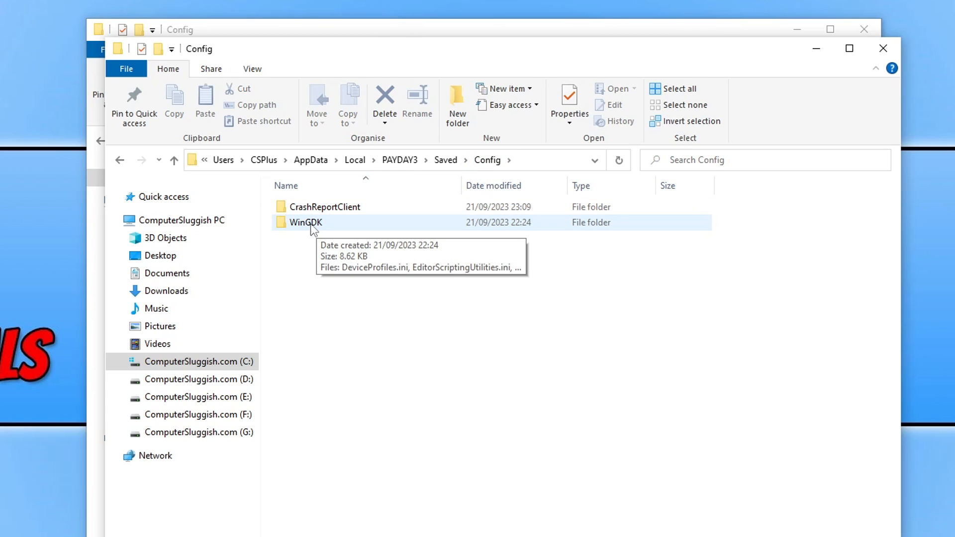
{"action": "right_click", "coordinate": [306, 222]}
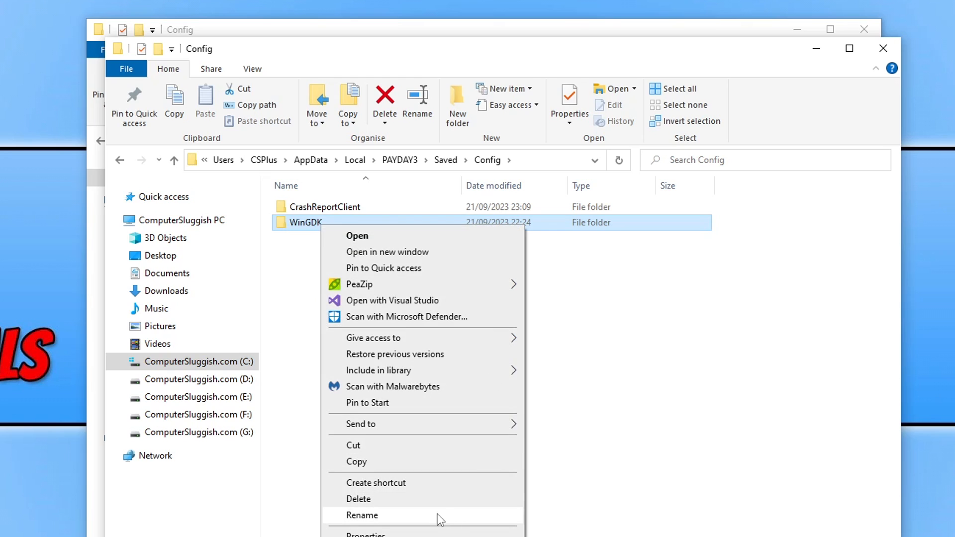
{"action": "left_click", "coordinate": [366, 515]}
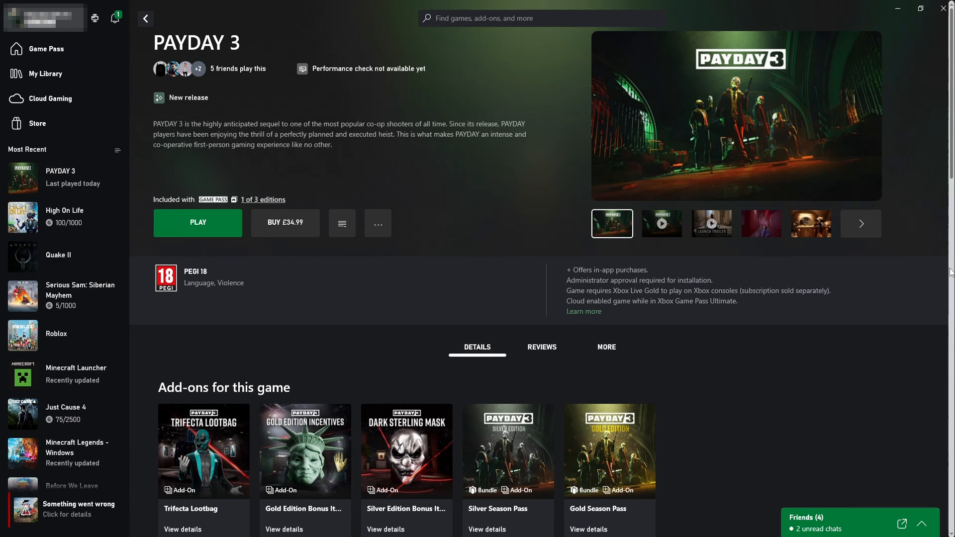
{"action": "mouse_move", "coordinate": [378, 258]}
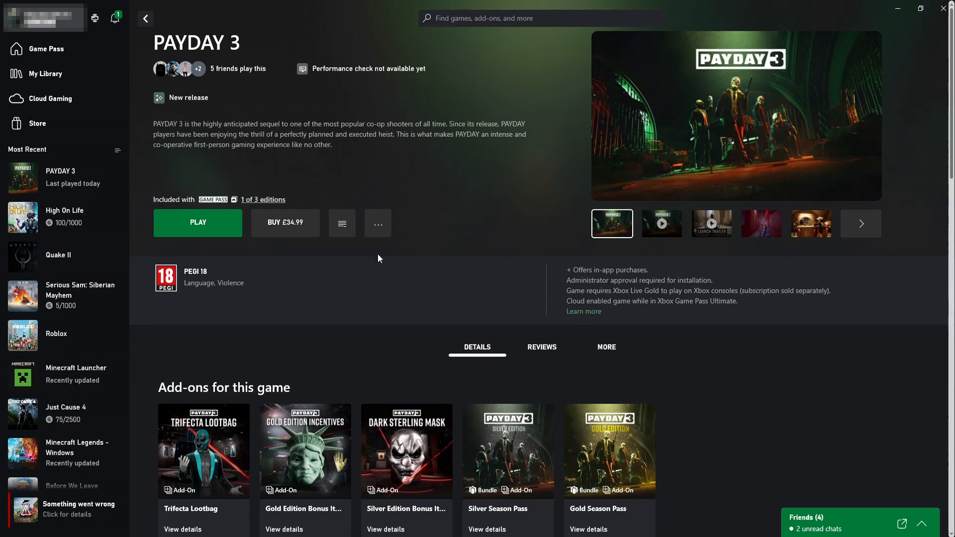
- Open PAYDAY 3's Manage window in the Xbox app on the Files tab
{"action": "left_click", "coordinate": [377, 224]}
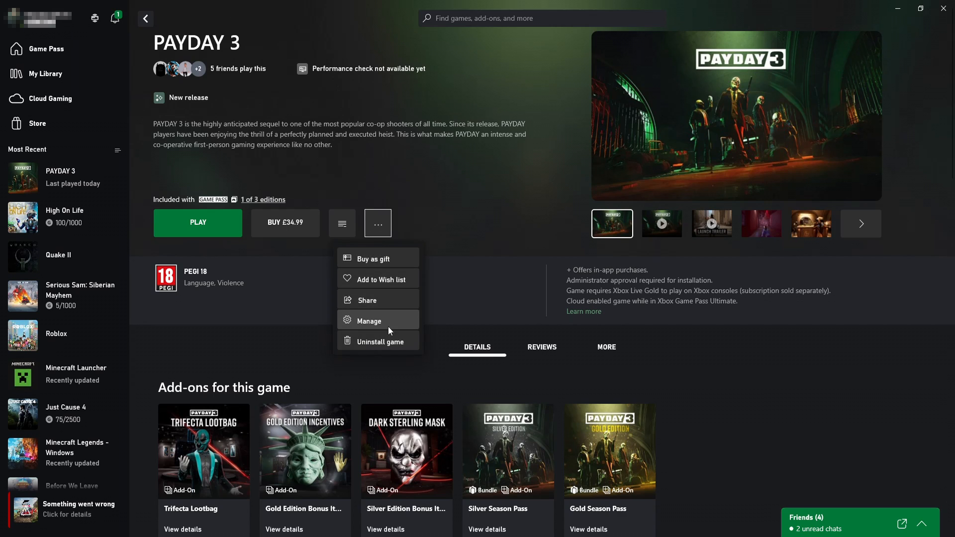
{"action": "left_click", "coordinate": [377, 320]}
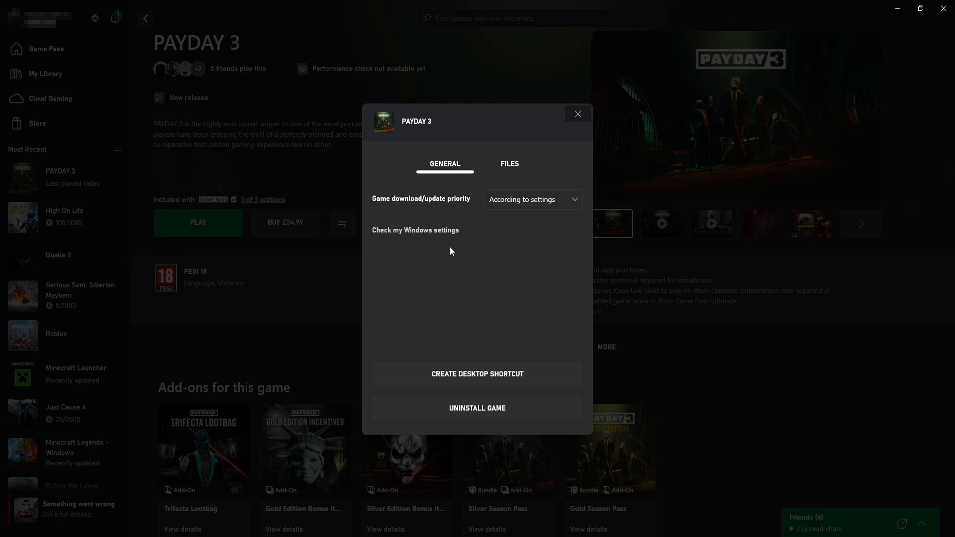
{"action": "left_click", "coordinate": [510, 164]}
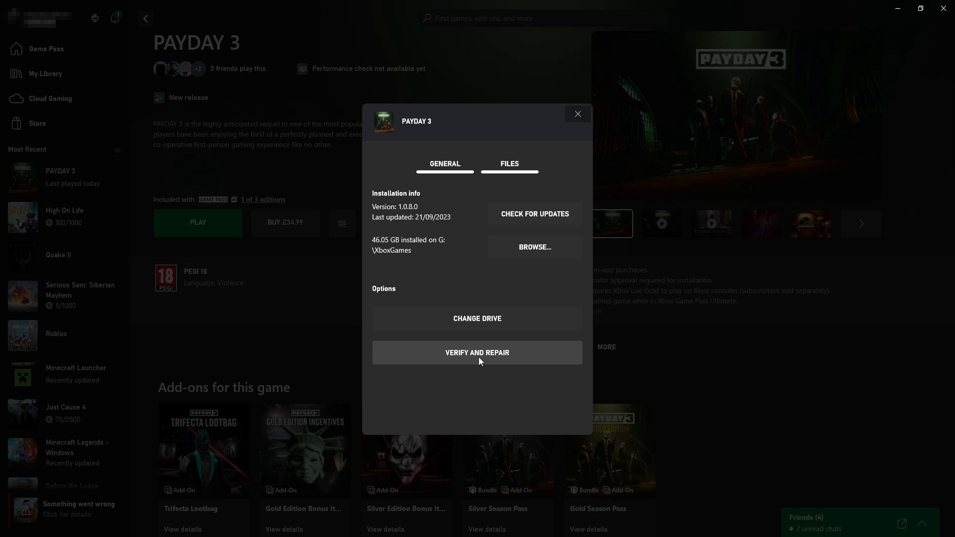
{"action": "mouse_move", "coordinate": [594, 107]}
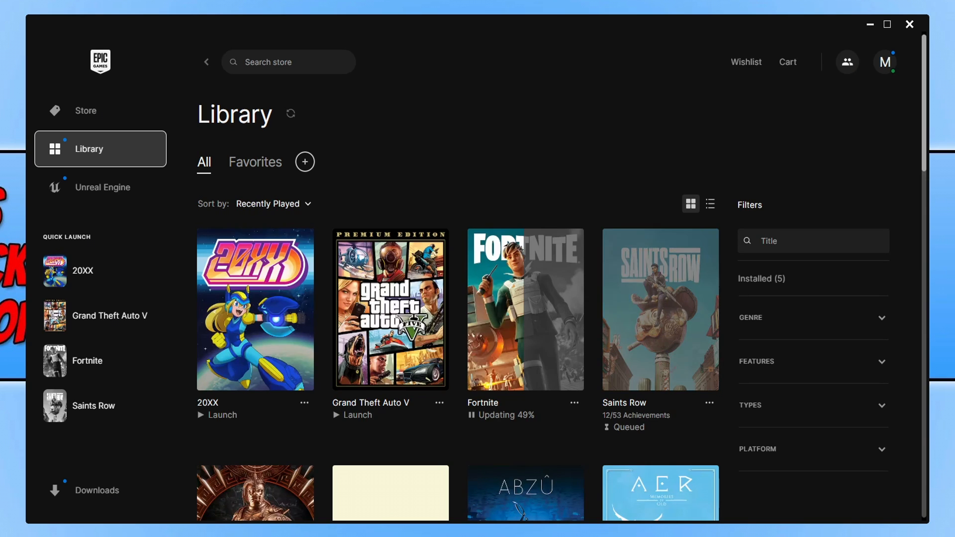
{"action": "mouse_move", "coordinate": [207, 392]}
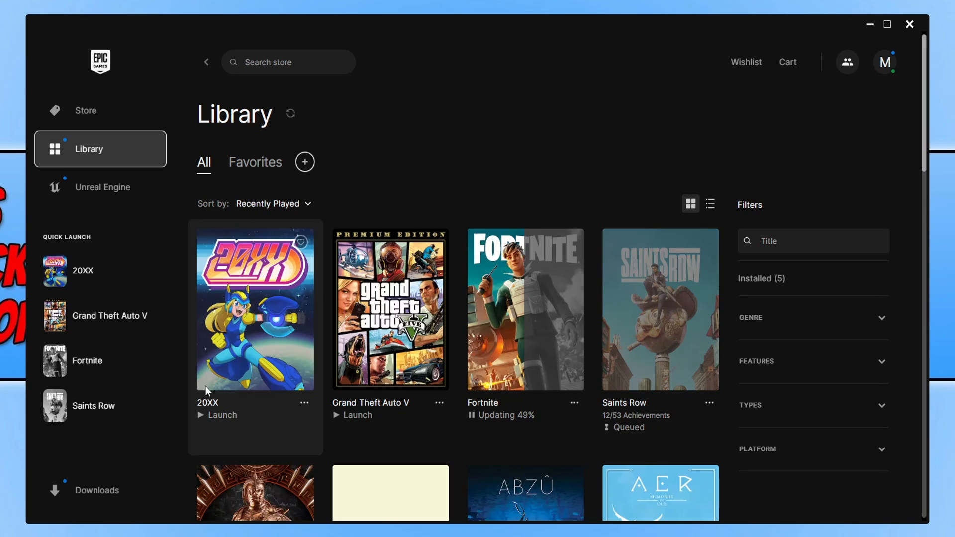
- Open the Manage window for 20XX from the Epic Games Launcher library
{"action": "left_click", "coordinate": [304, 403]}
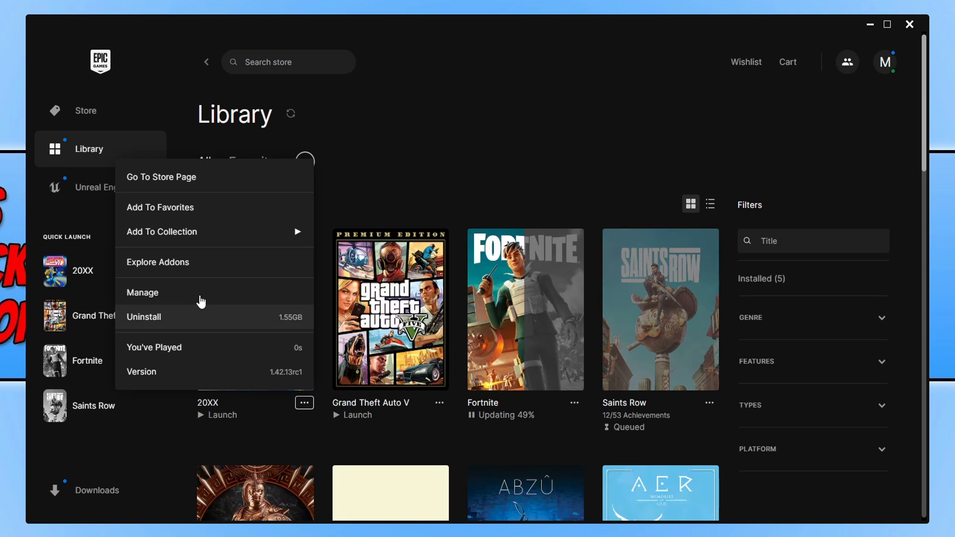
{"action": "left_click", "coordinate": [142, 292]}
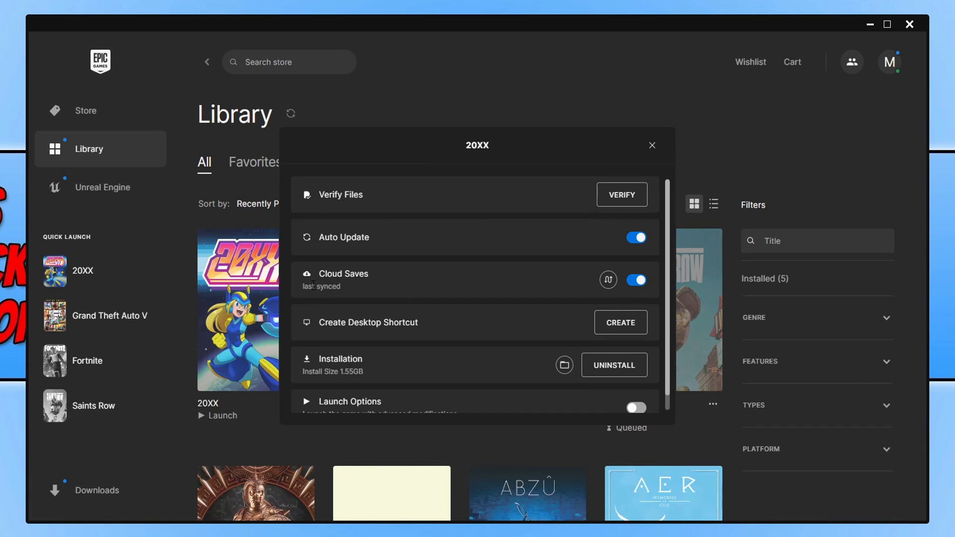
{"action": "mouse_move", "coordinate": [482, 242]}
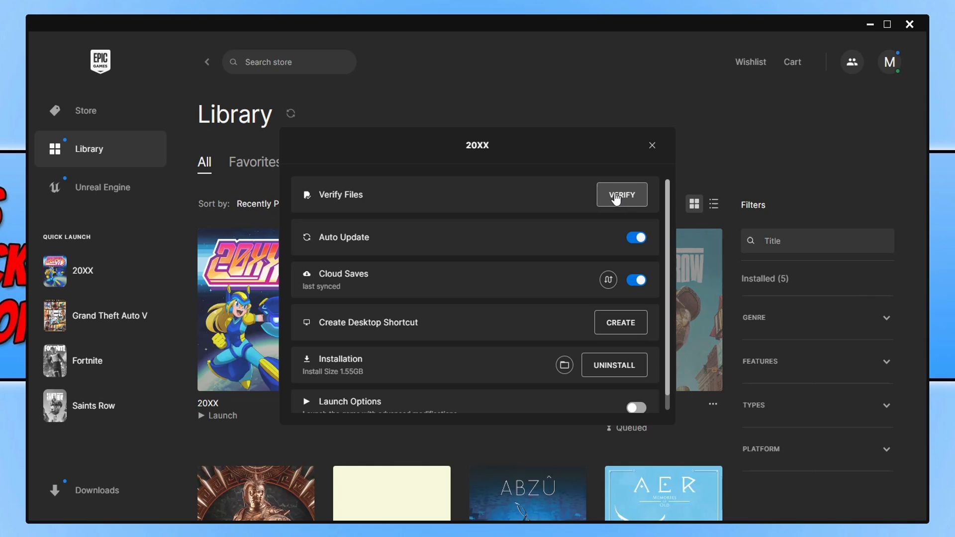
{"action": "mouse_move", "coordinate": [654, 194]}
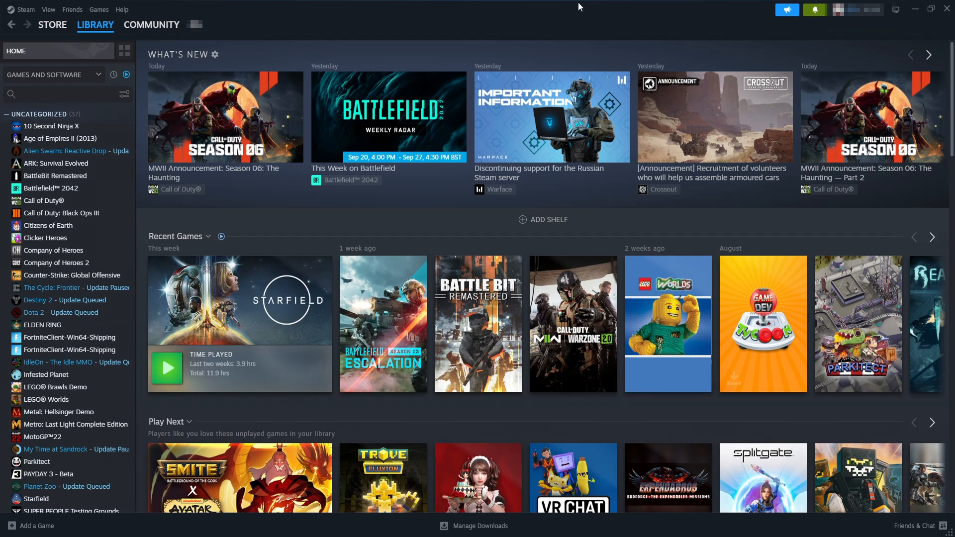
{"action": "mouse_move", "coordinate": [410, 9]}
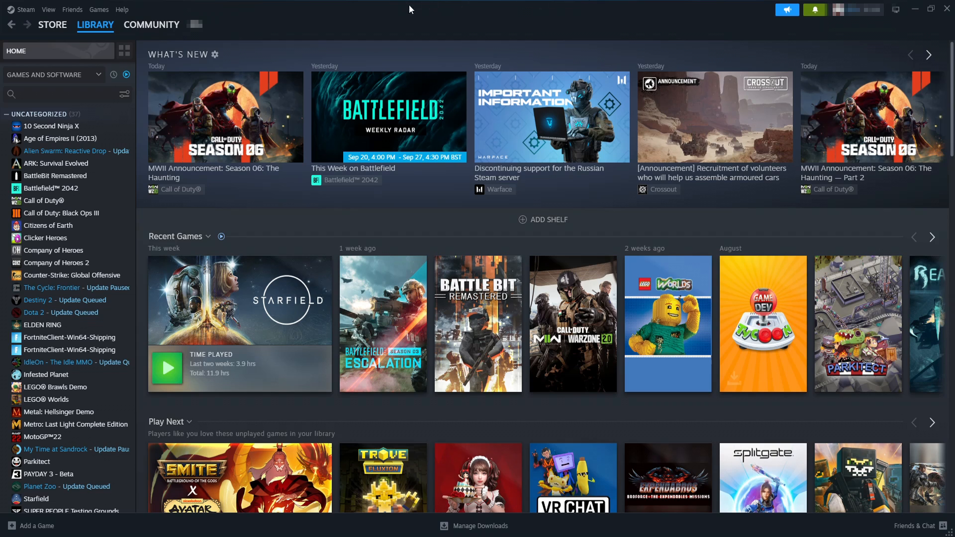
- Open the Installed Files page of Clicker Heroes' Steam properties to verify game files
{"action": "right_click", "coordinate": [46, 238]}
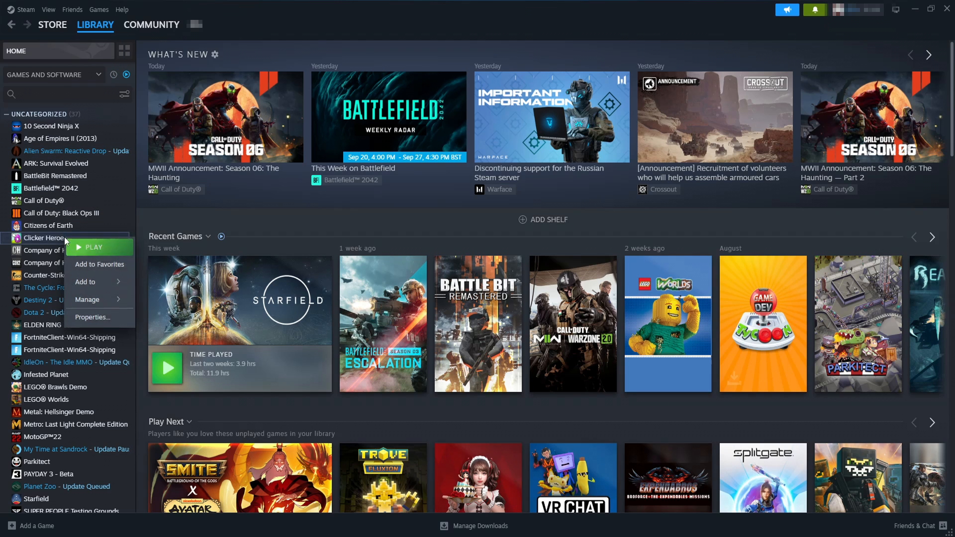
{"action": "mouse_move", "coordinate": [88, 300]}
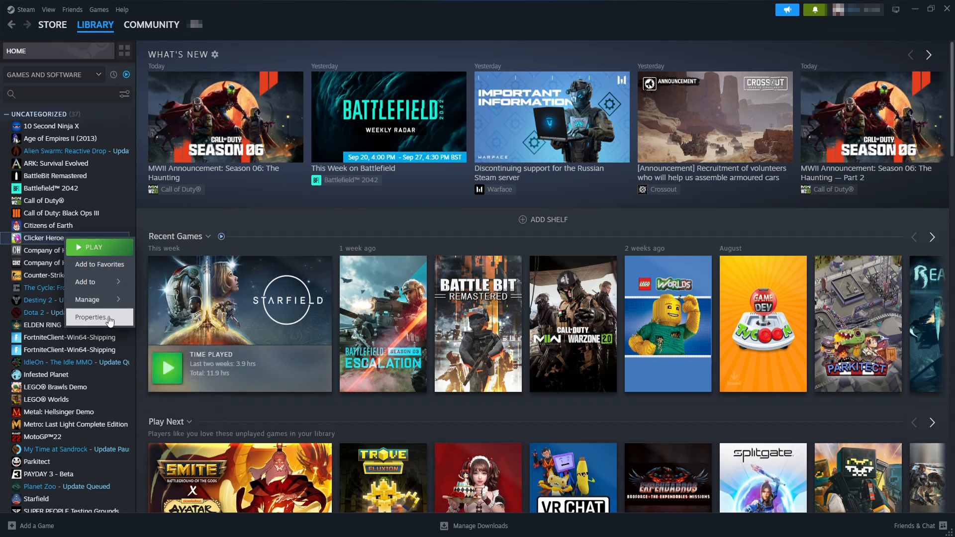
{"action": "left_click", "coordinate": [91, 317]}
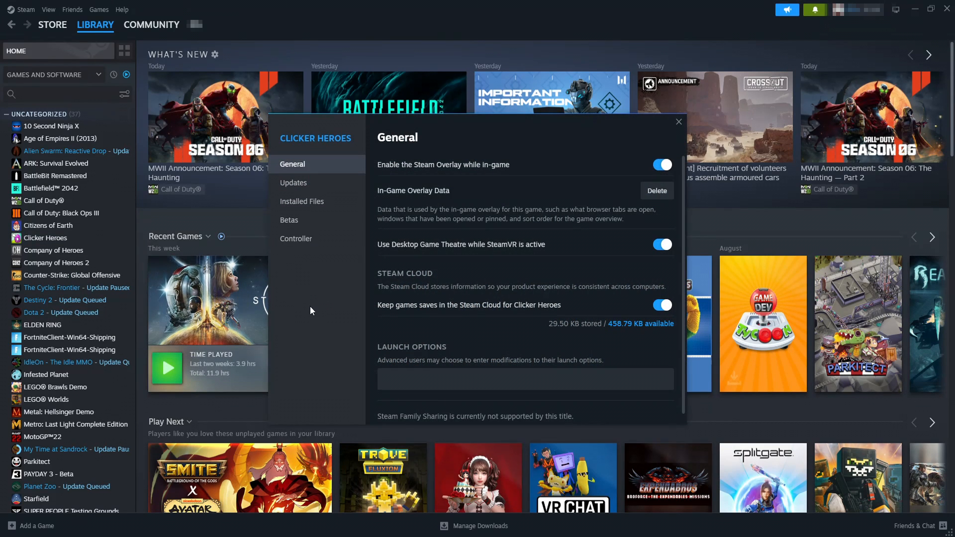
{"action": "left_click", "coordinate": [301, 202]}
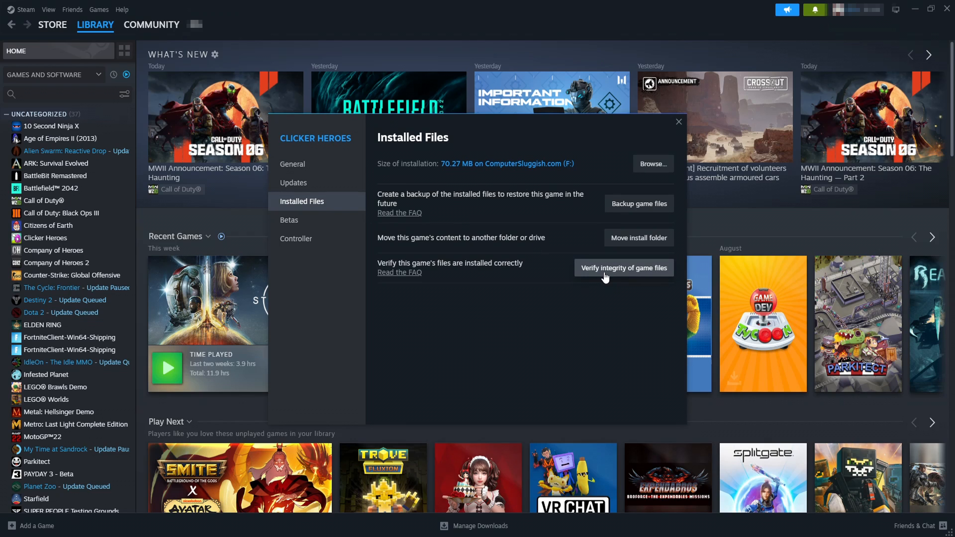
{"action": "mouse_move", "coordinate": [616, 285]}
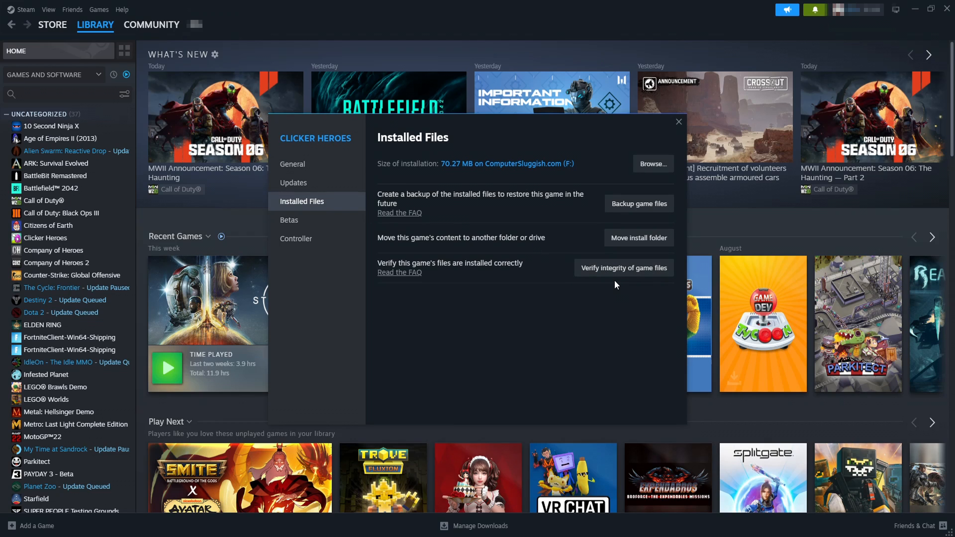